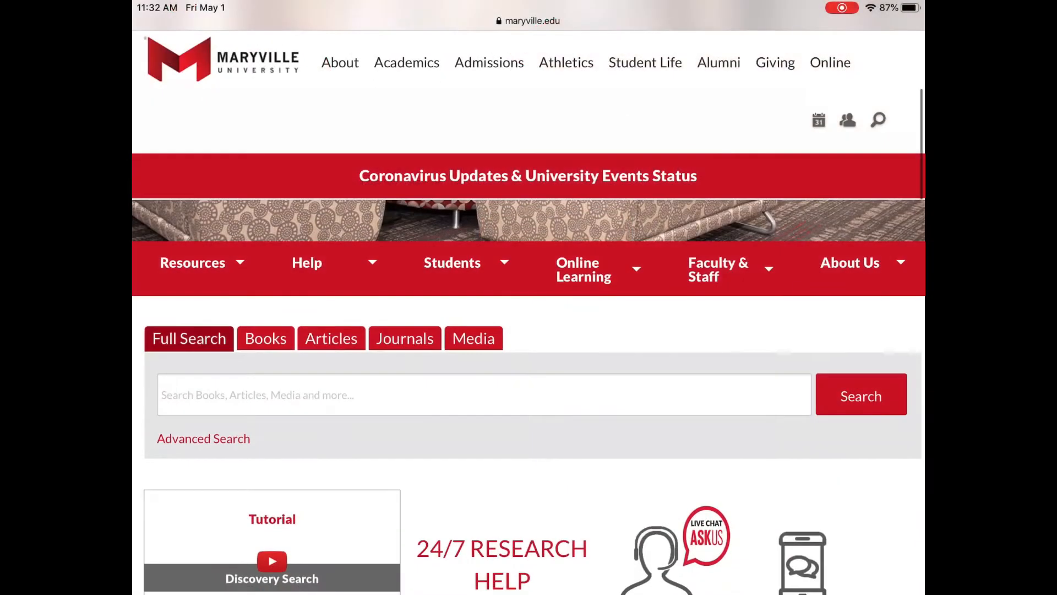
Open CINAHL Plus with Full Text from the library's Health Professions database list
left_click(191, 262)
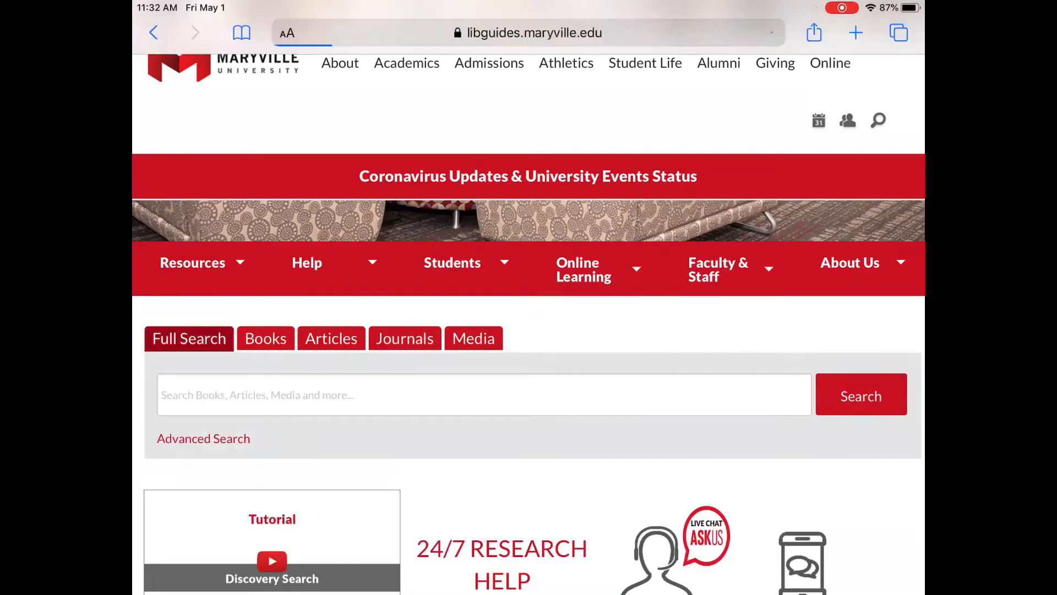
scroll("down", 3)
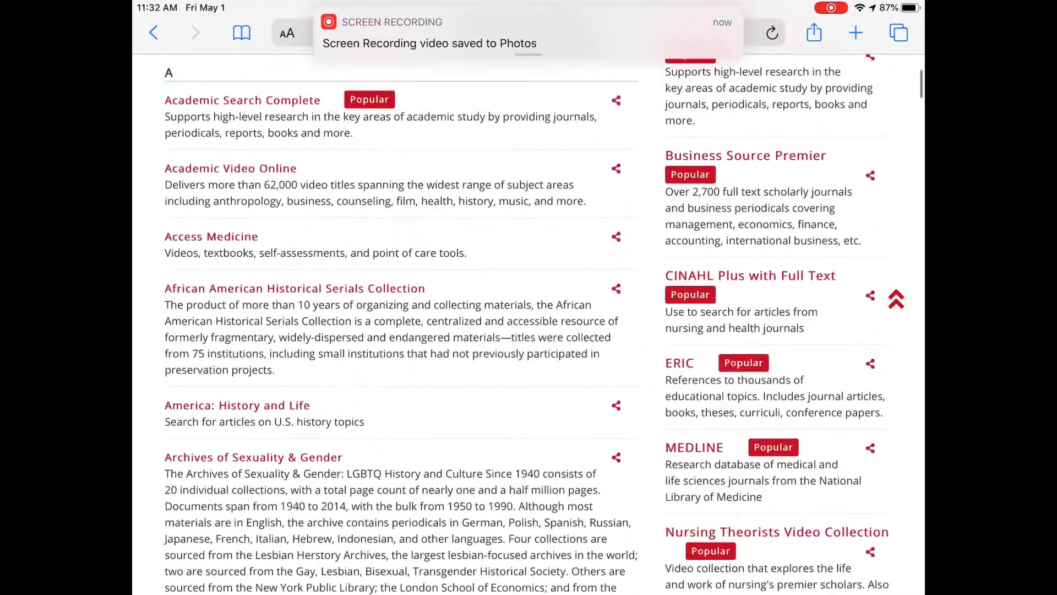
left_click(255, 141)
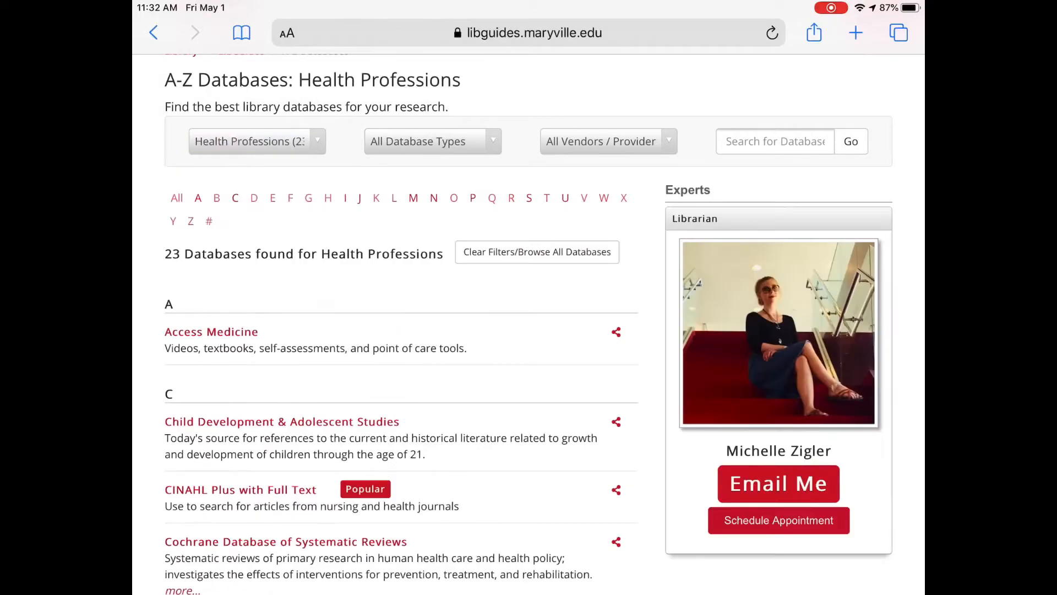
scroll("down", 3)
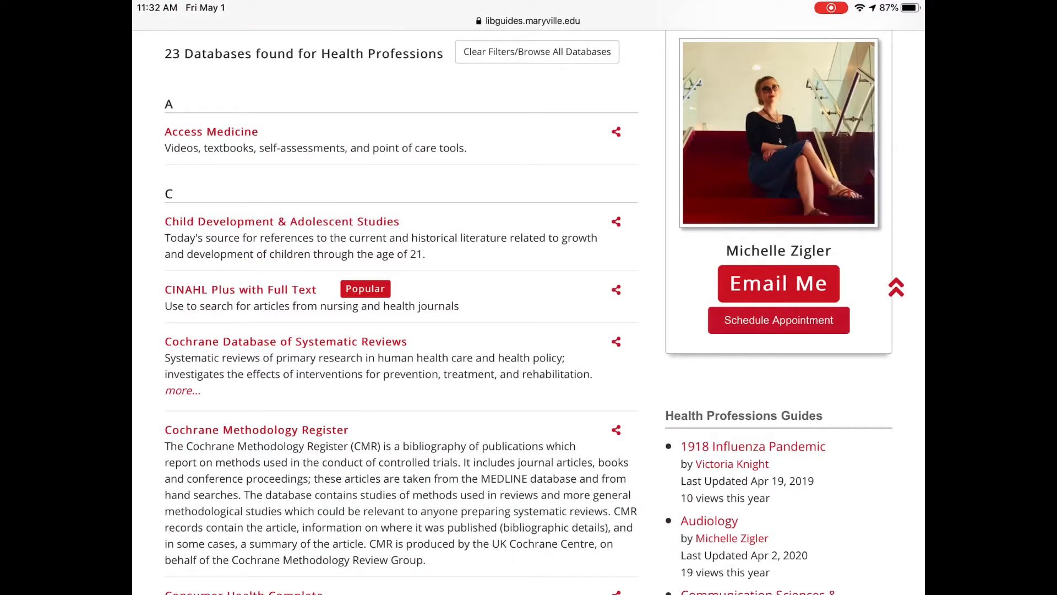
left_click(240, 289)
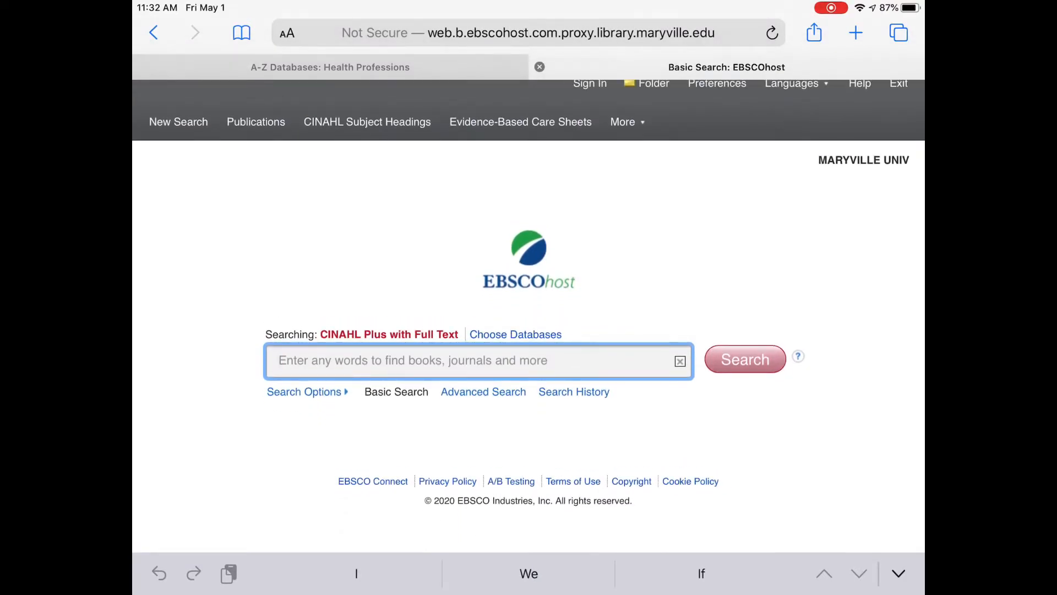
On the advanced search form, enter 'Crohn* disease OR inflammatory bowel disease' as the first line
left_click(483, 391)
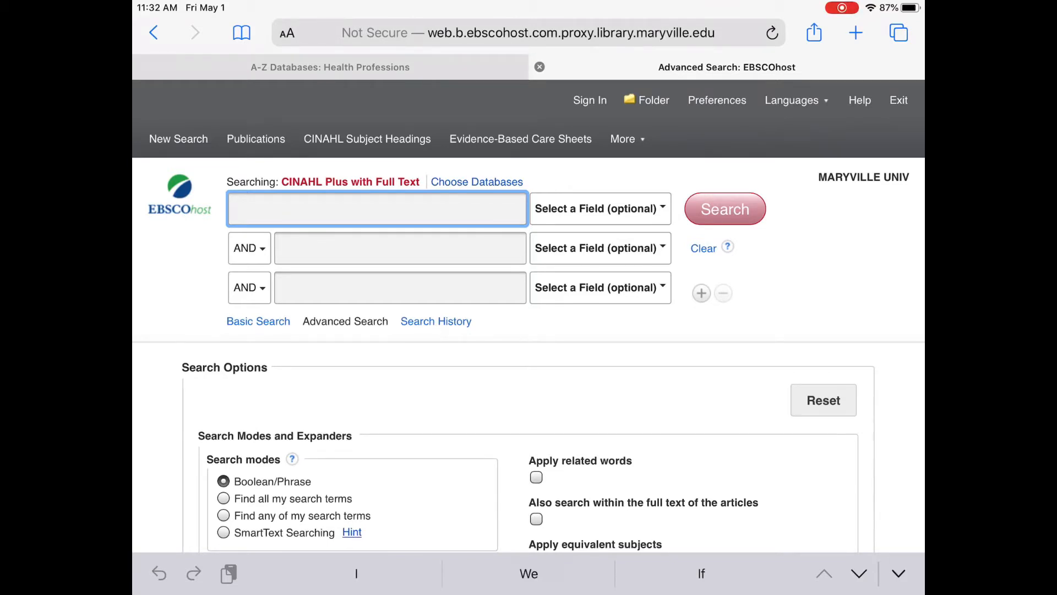
type("Ch")
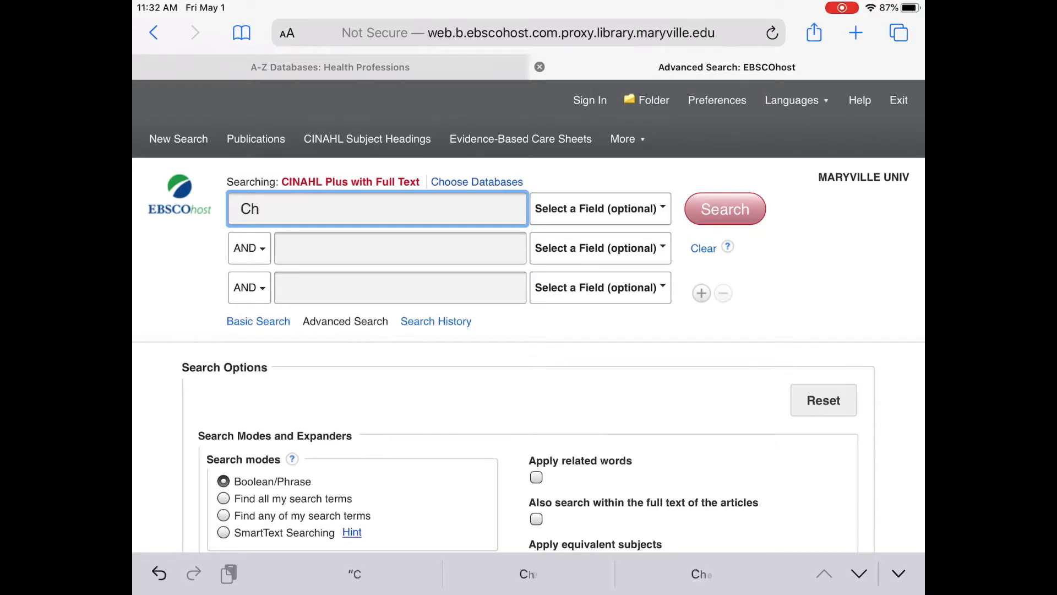
type("rohn*")
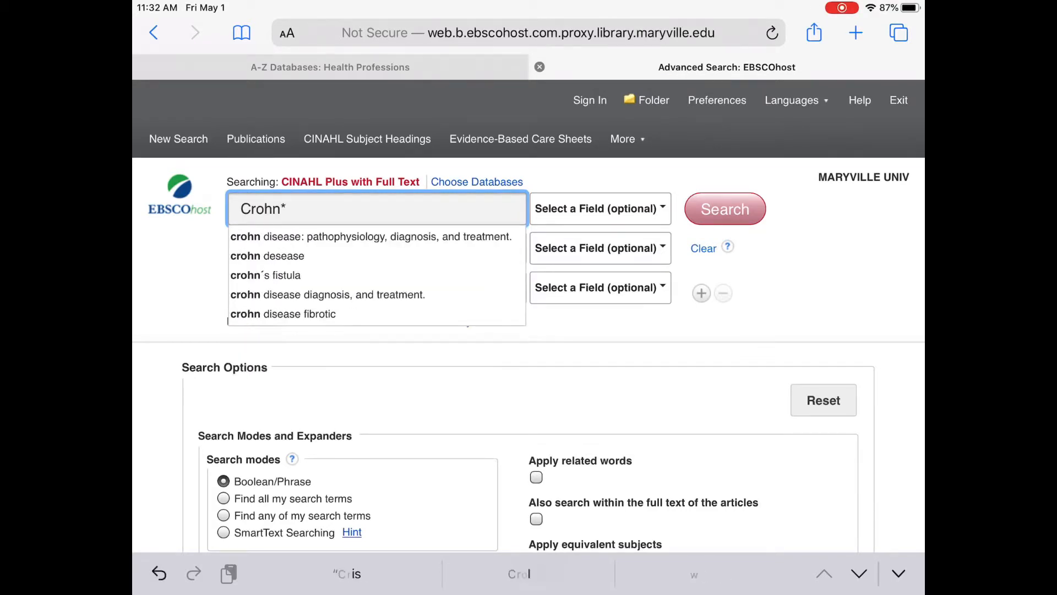
type("disease")
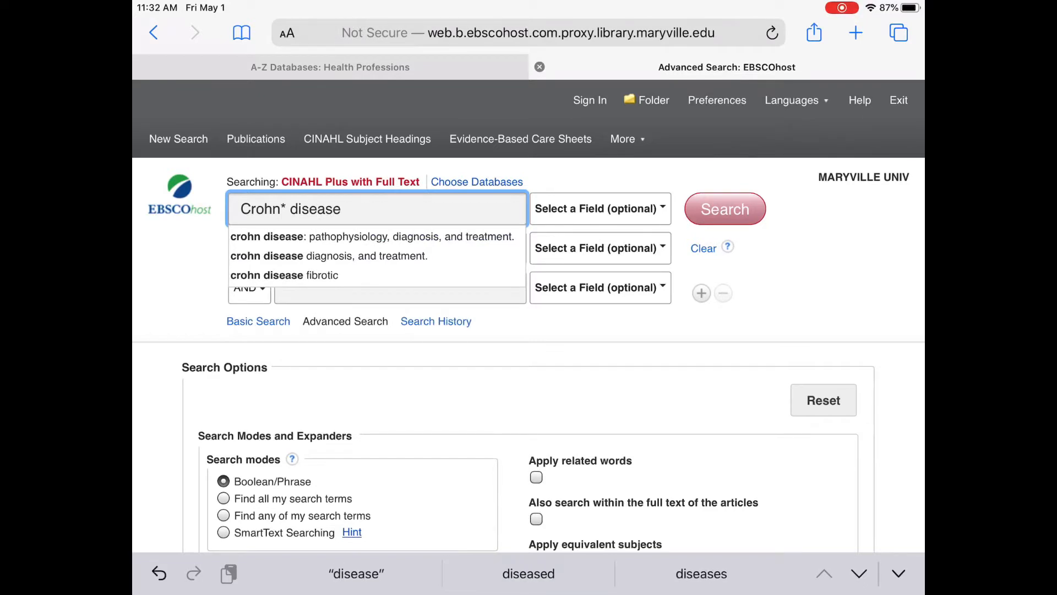
left_click(536, 561)
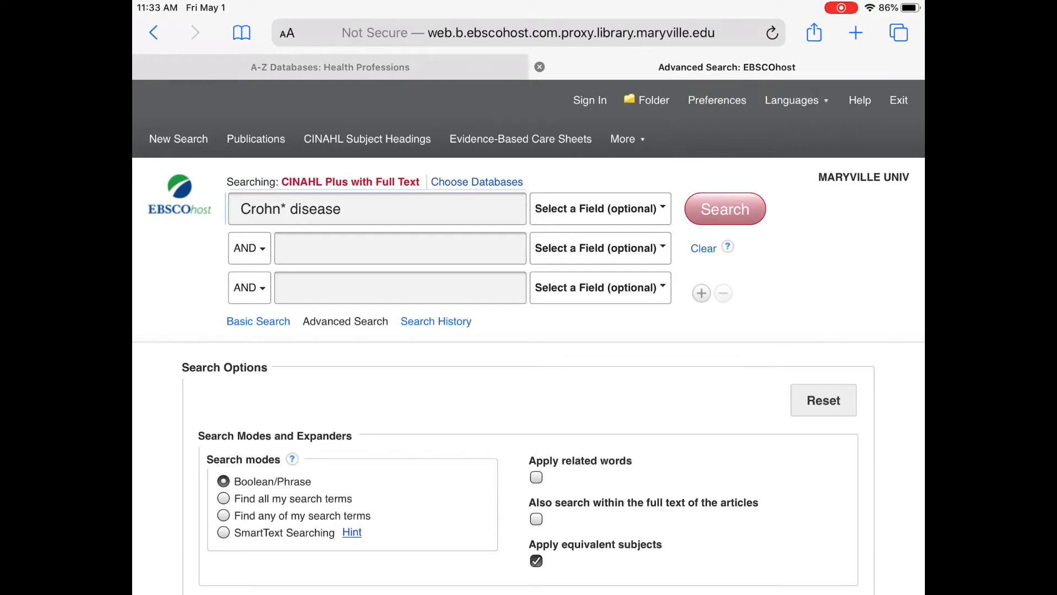
left_click(376, 208)
type(" OR inf")
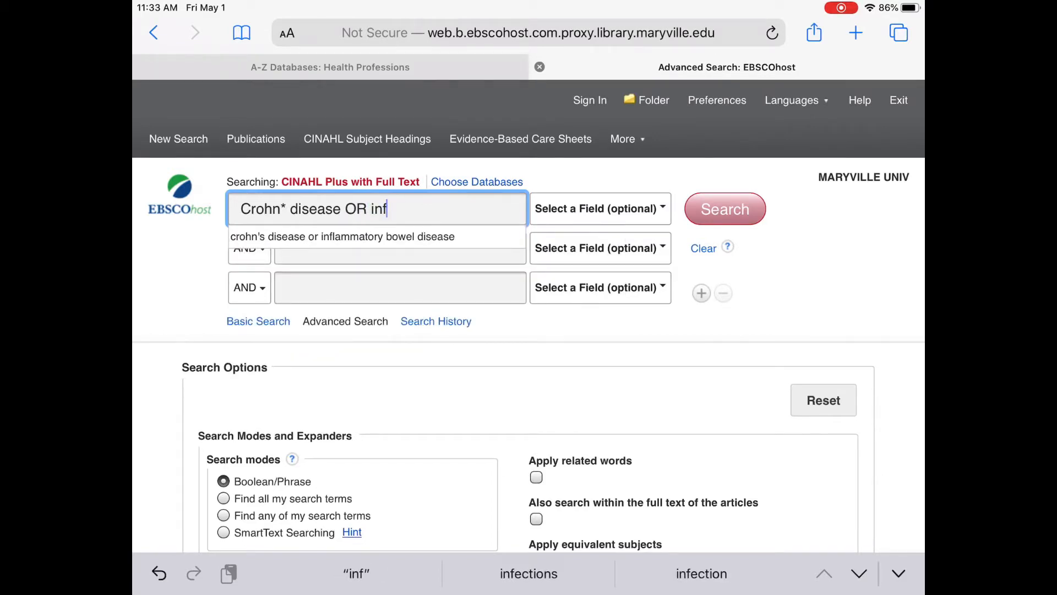
type("lammatory bowel dis")
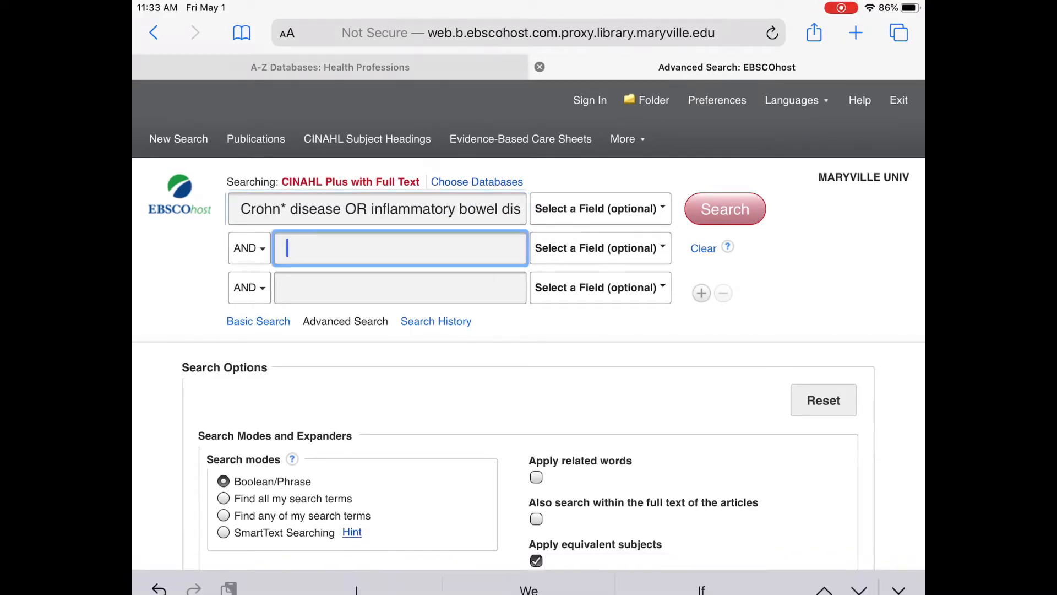
Enter 'probiotics or lactobacillus' as the second line, joined with AND
type("Probiotics OR")
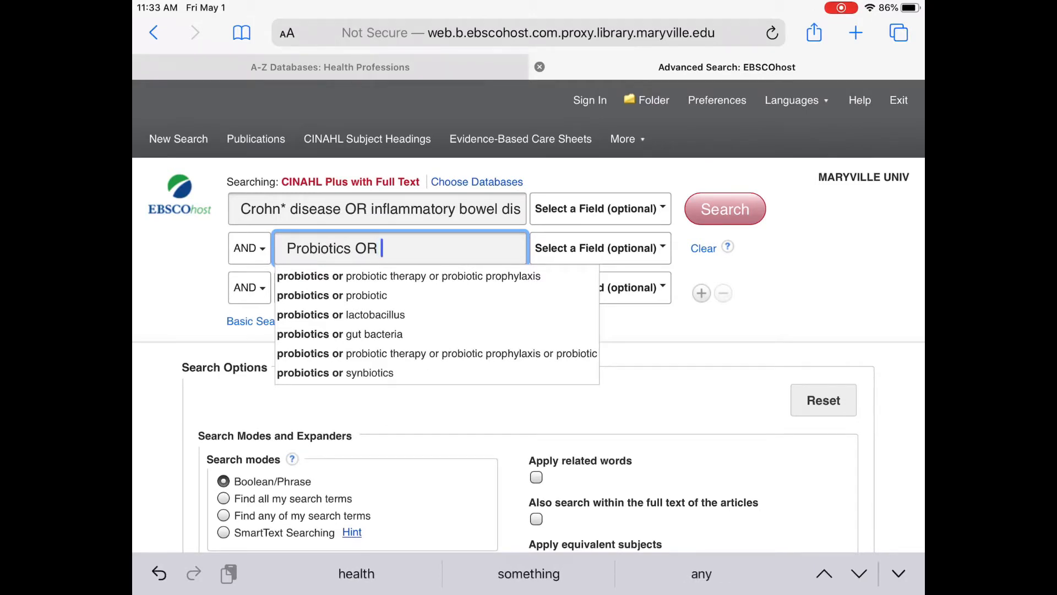
type("lactobacillus")
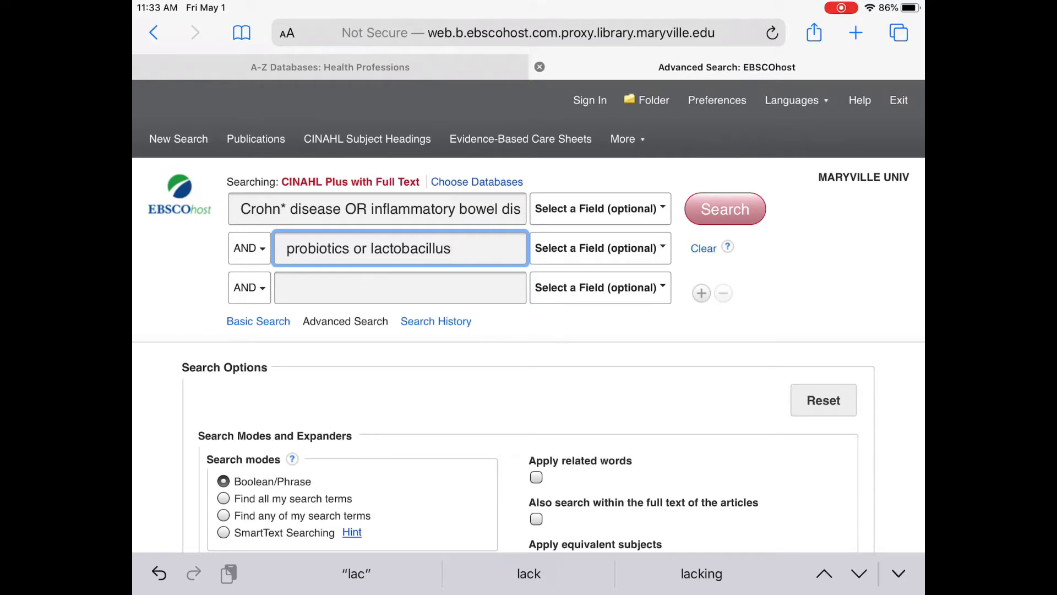
left_click(536, 561)
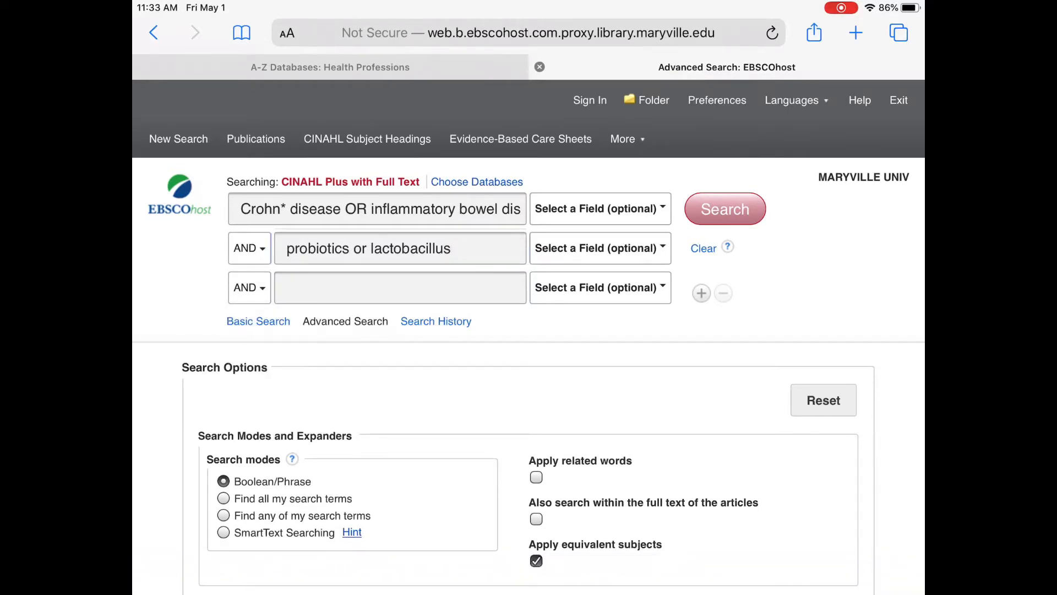
left_click(247, 248)
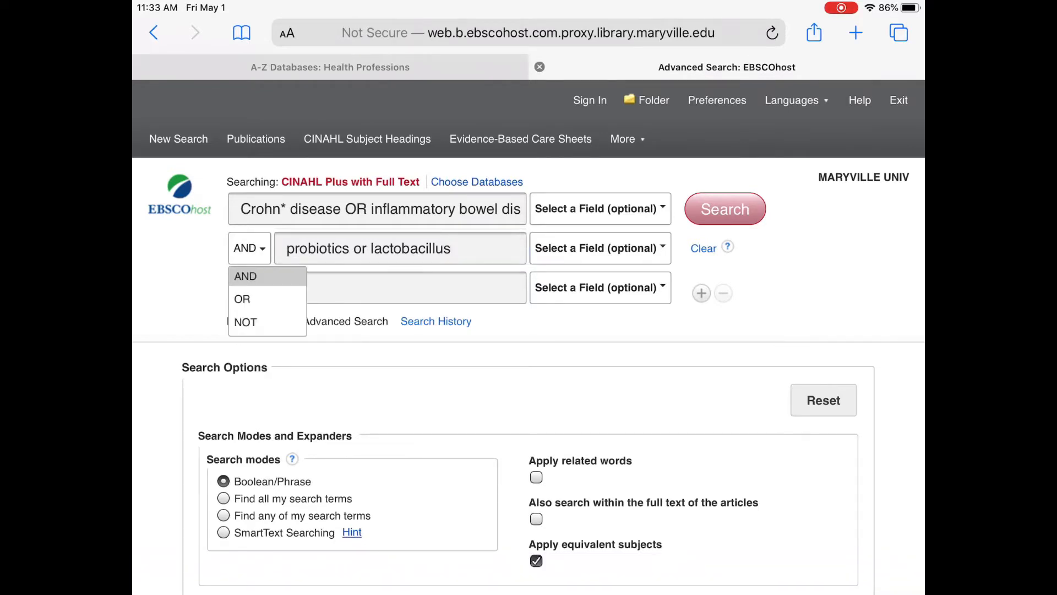
left_click(246, 276)
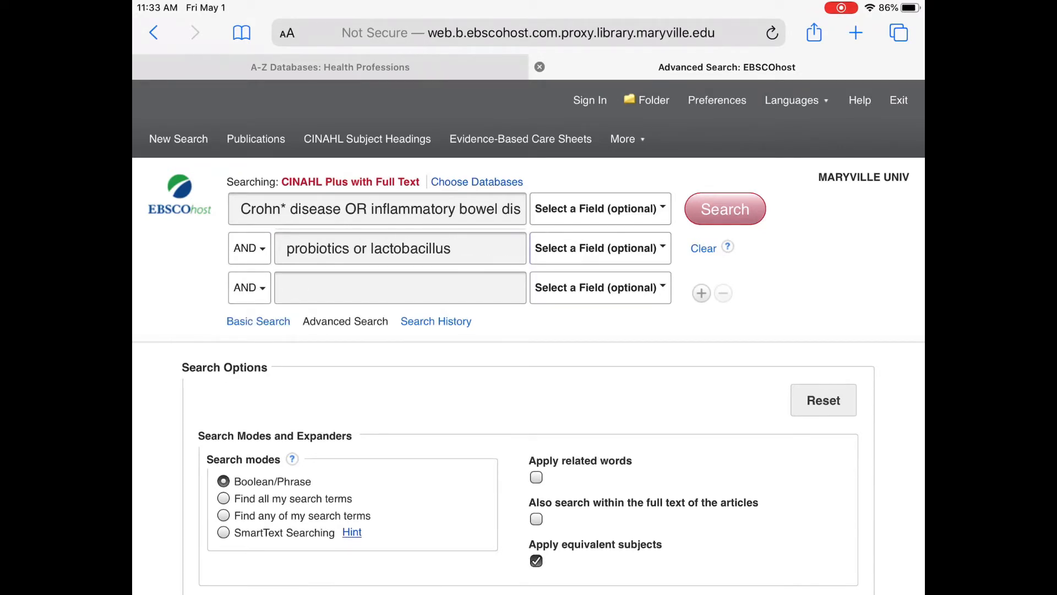
Type 'Remission' on the third line, then remove it
left_click(399, 286)
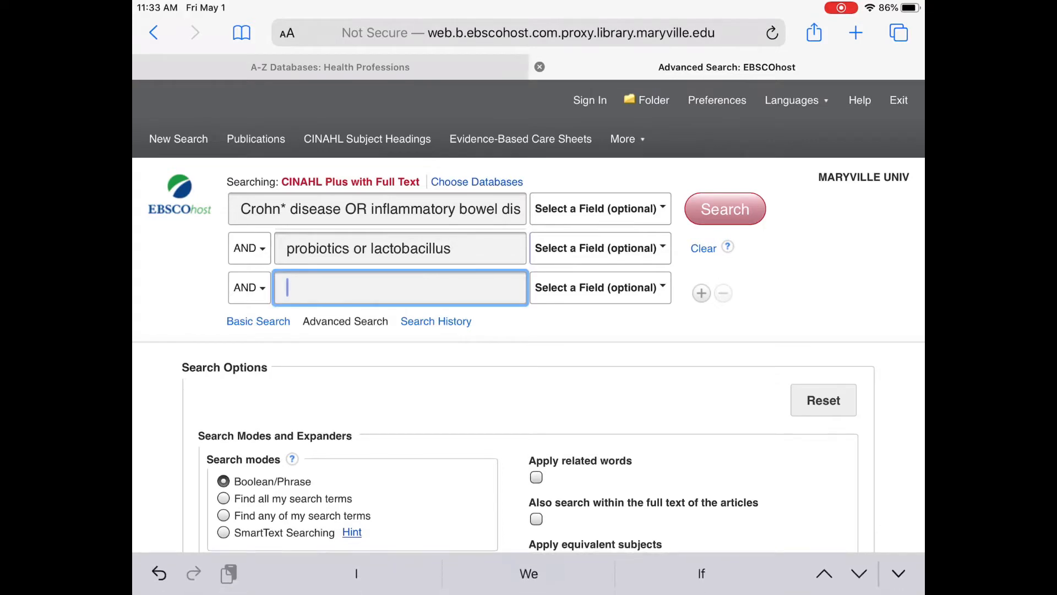
type("Remissio")
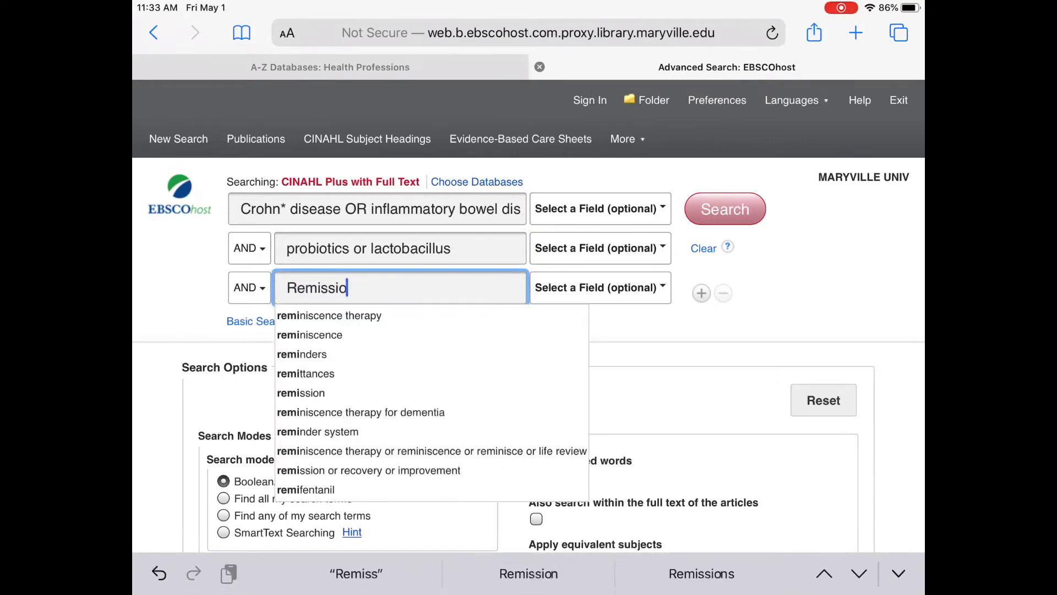
type("n")
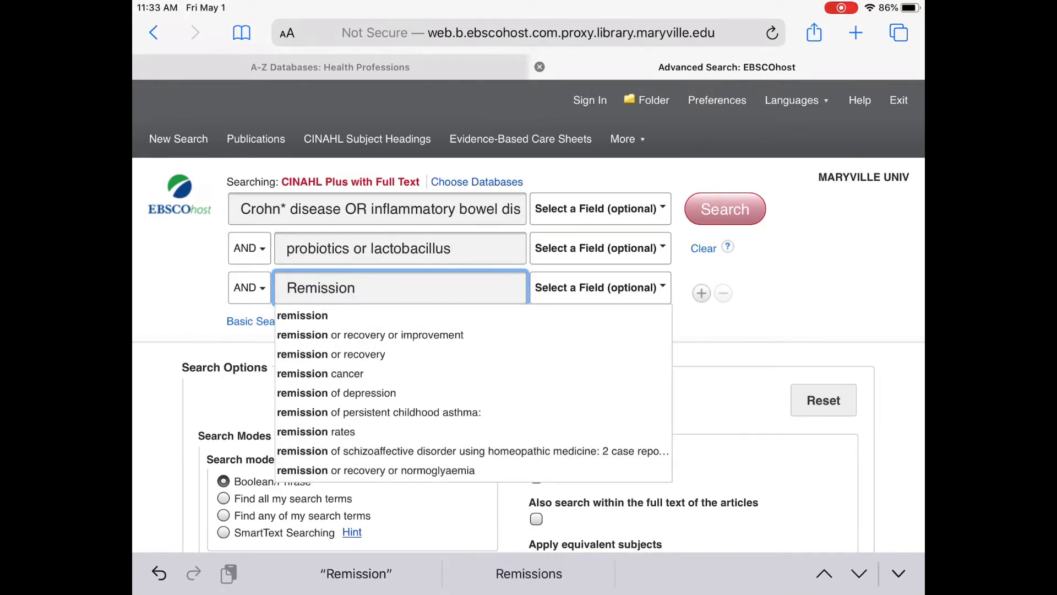
key("backspace")
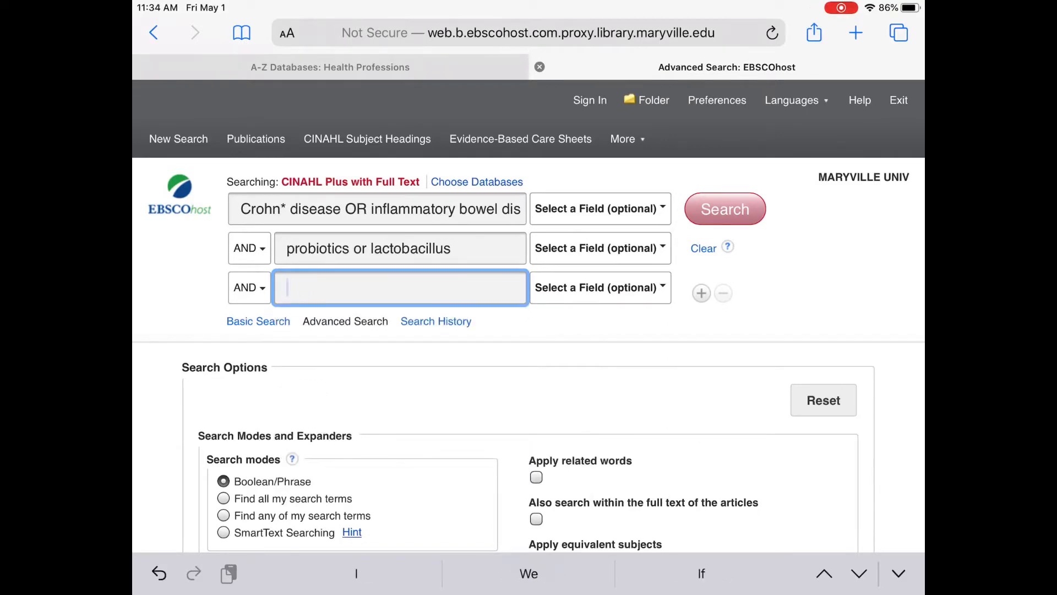
Set Published Date limits to 2010–2020 and check Full Text and Peer Reviewed
left_click(535, 560)
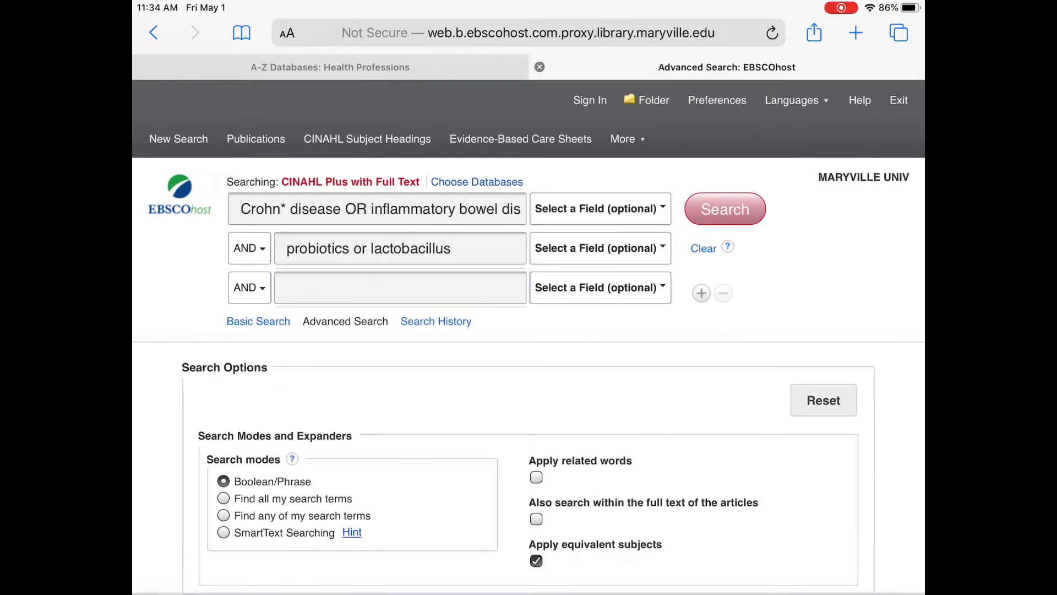
scroll("down", 3)
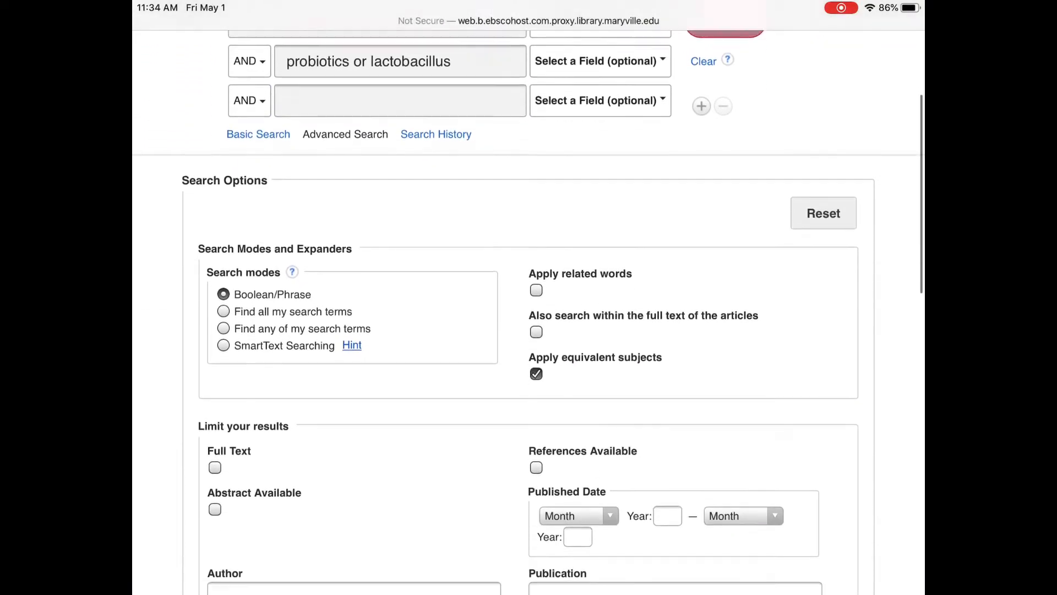
scroll("down", 3)
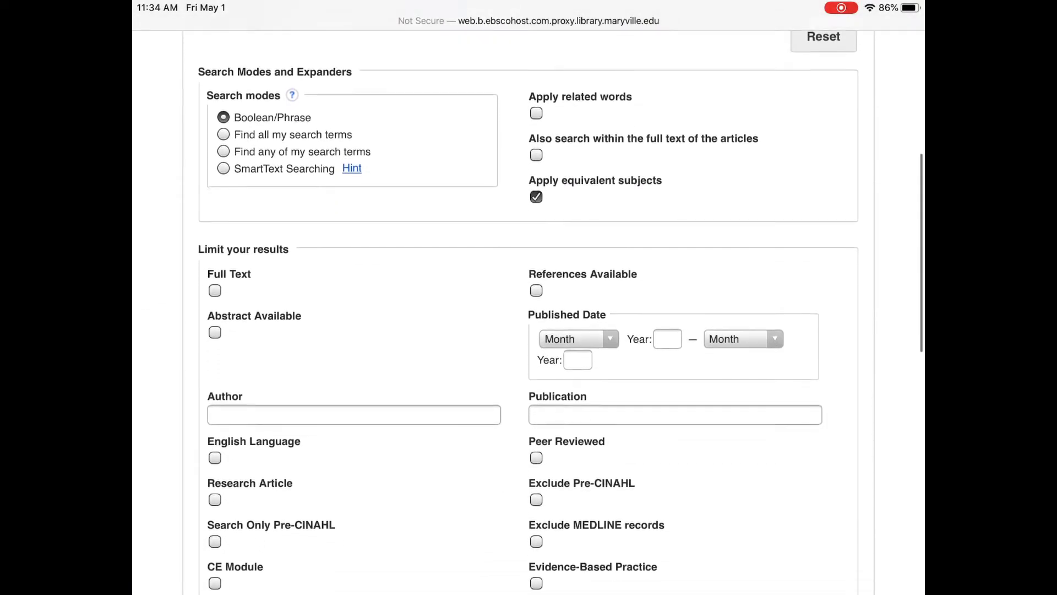
scroll("down", 3)
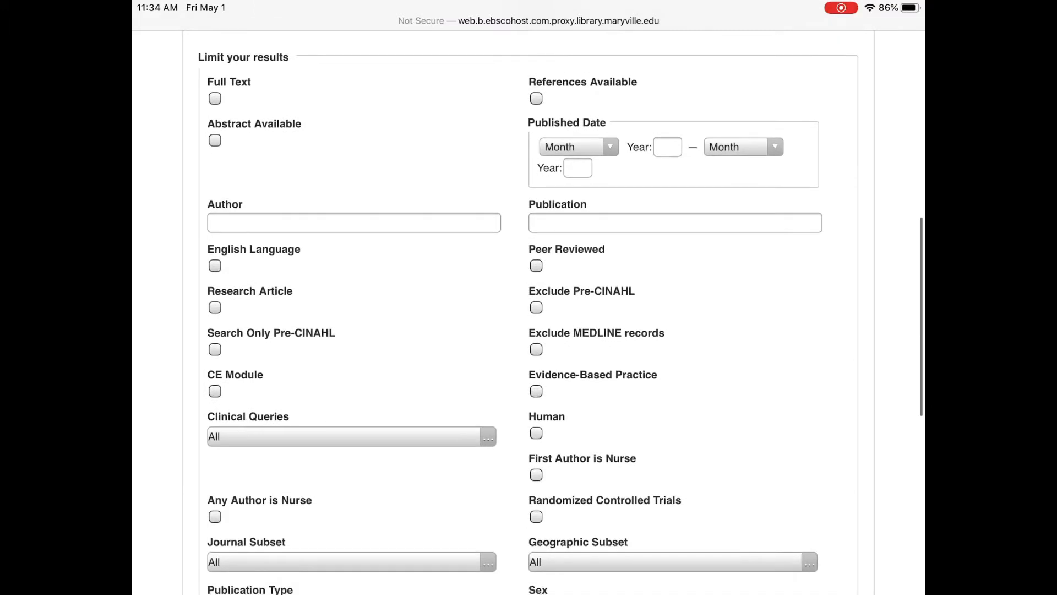
type("201")
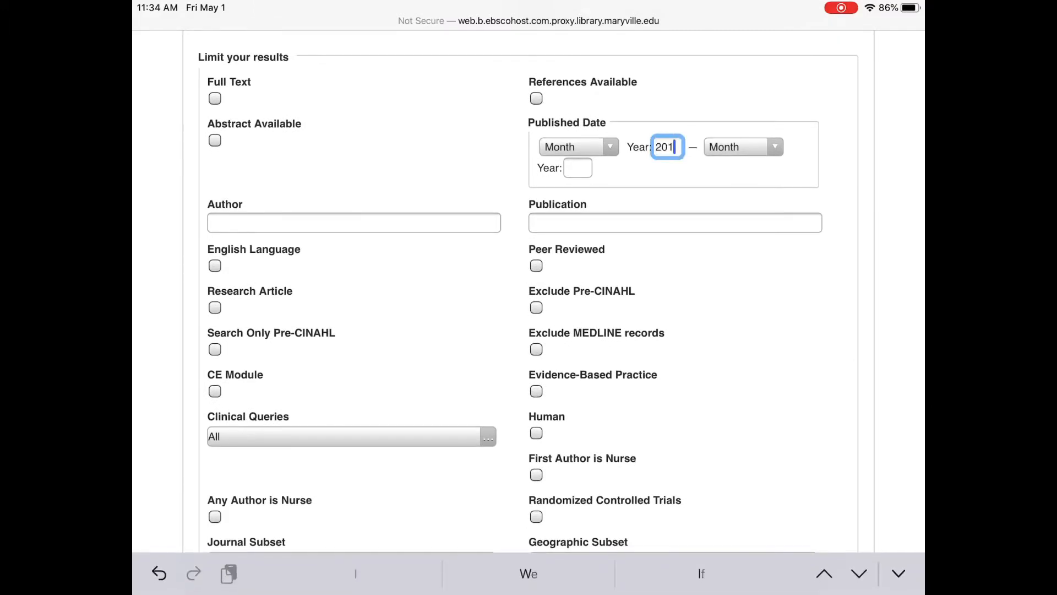
type("2020")
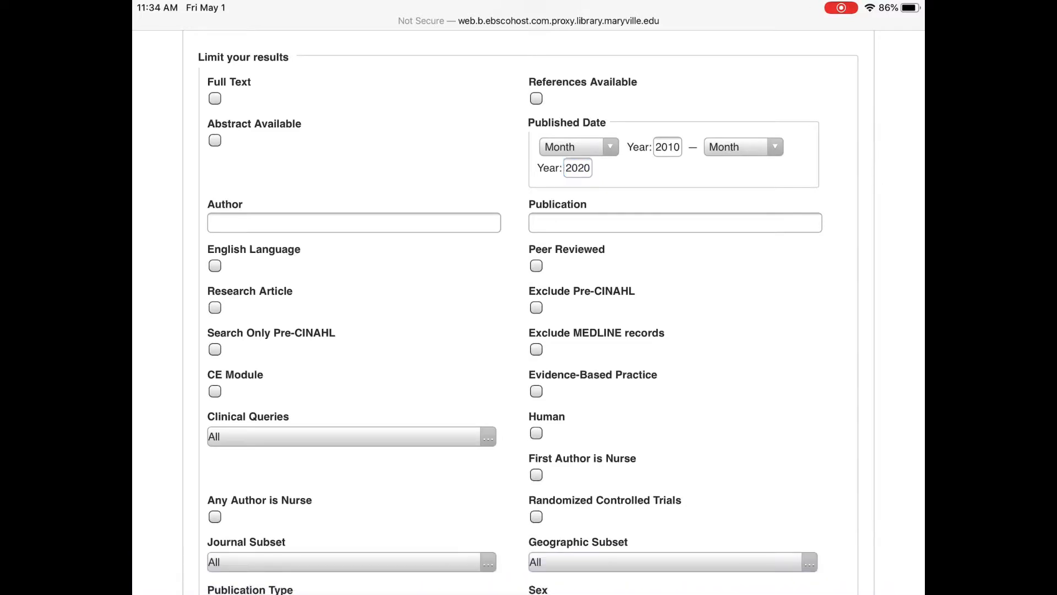
scroll("down", 3)
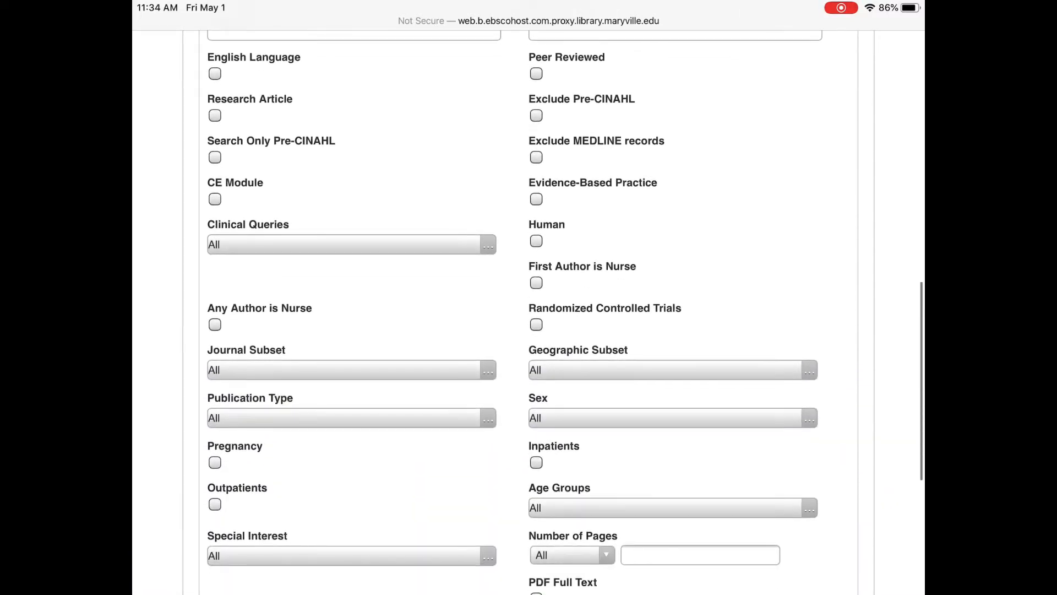
left_click(536, 72)
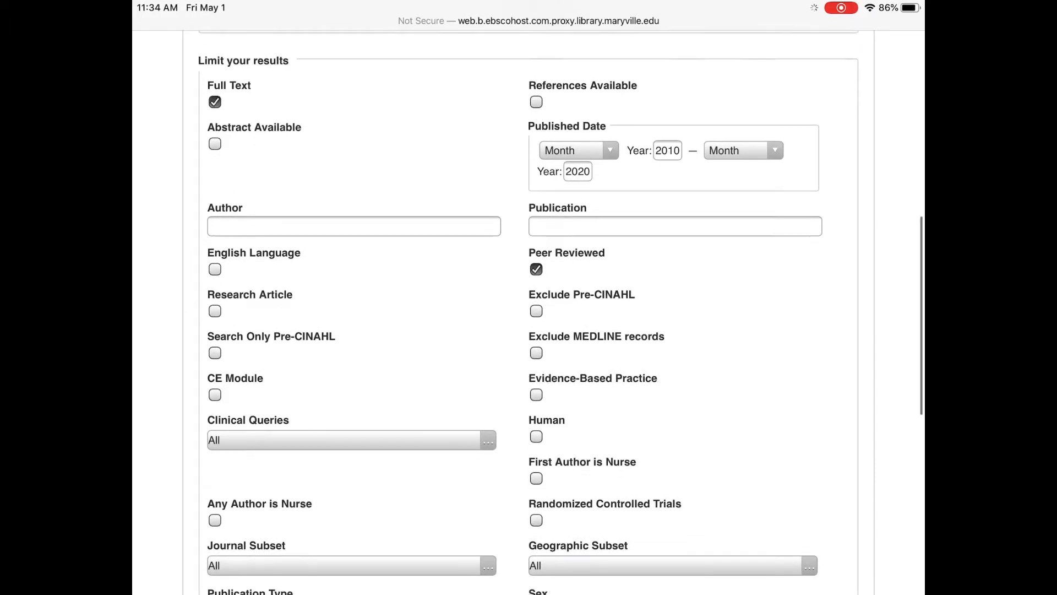
scroll("down", 3)
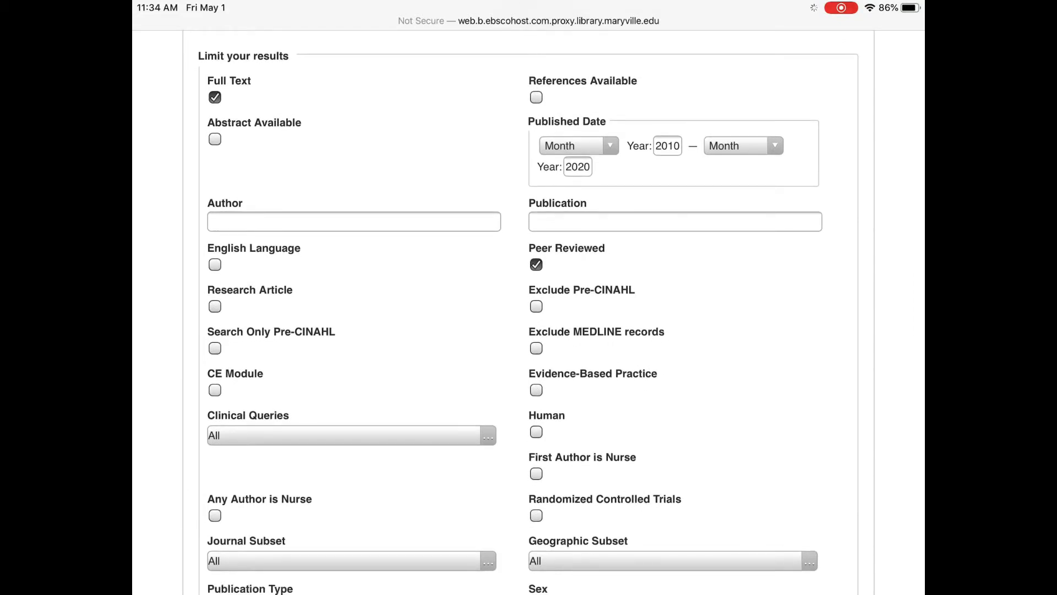
Uncheck the Full Text limit, keeping the 2010–2020 and peer-reviewed limits
left_click(214, 97)
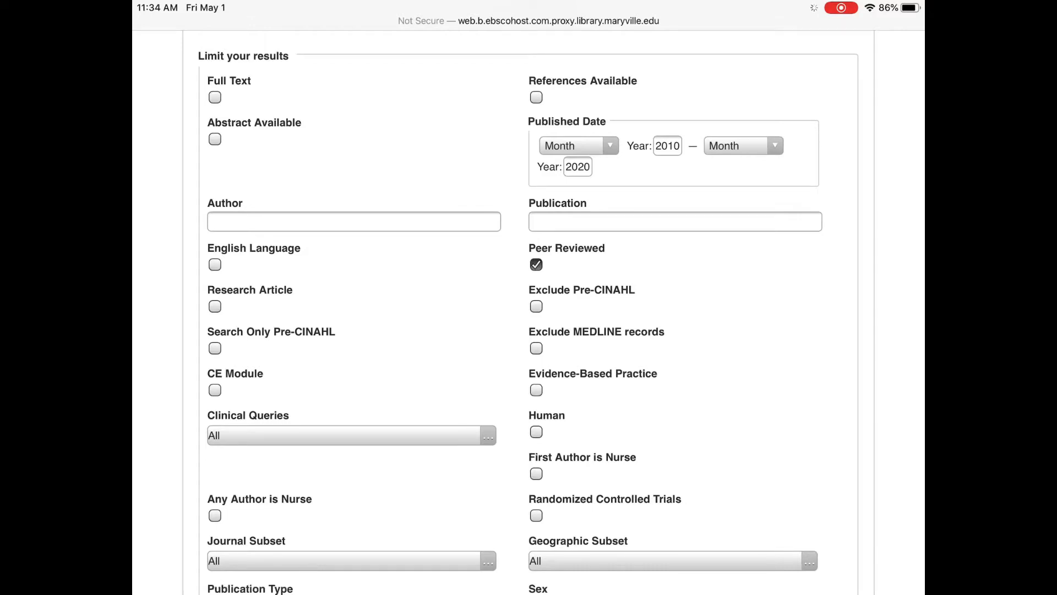
scroll("down", 3)
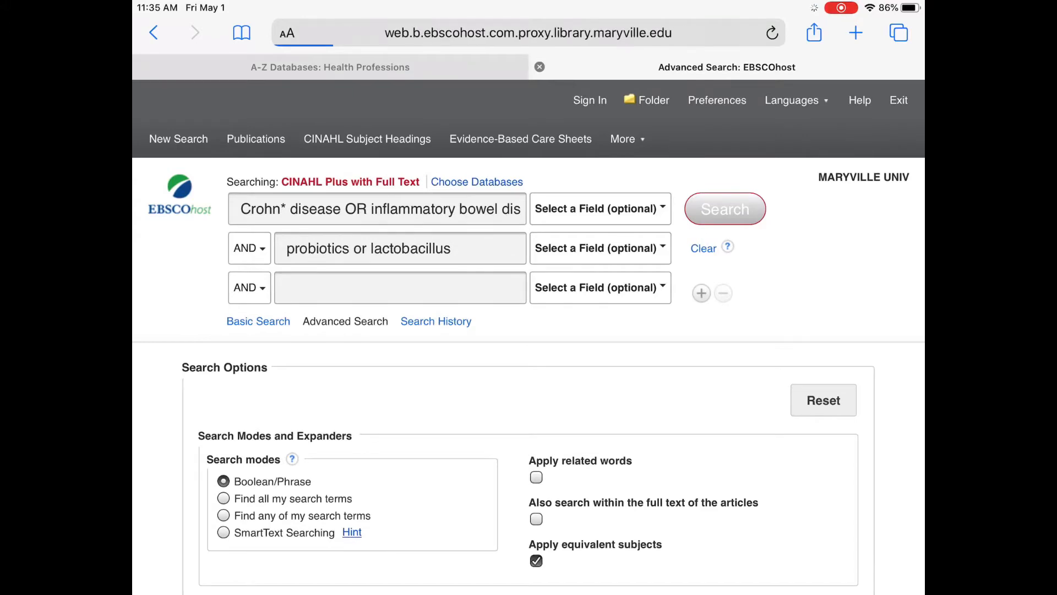
Run the two-line search and scroll through the 360 results
left_click(725, 208)
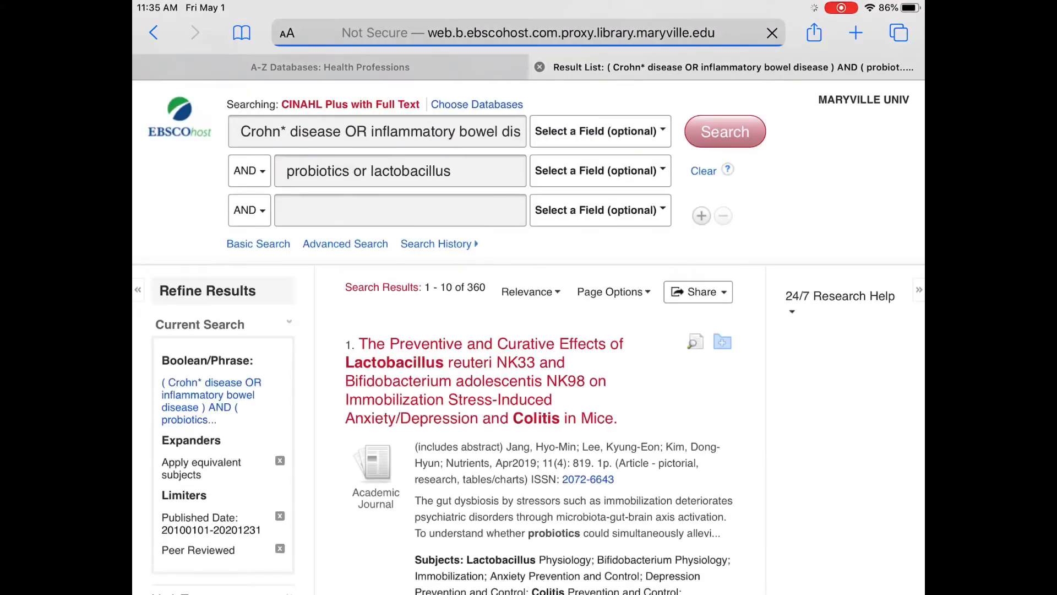
scroll("down", 3)
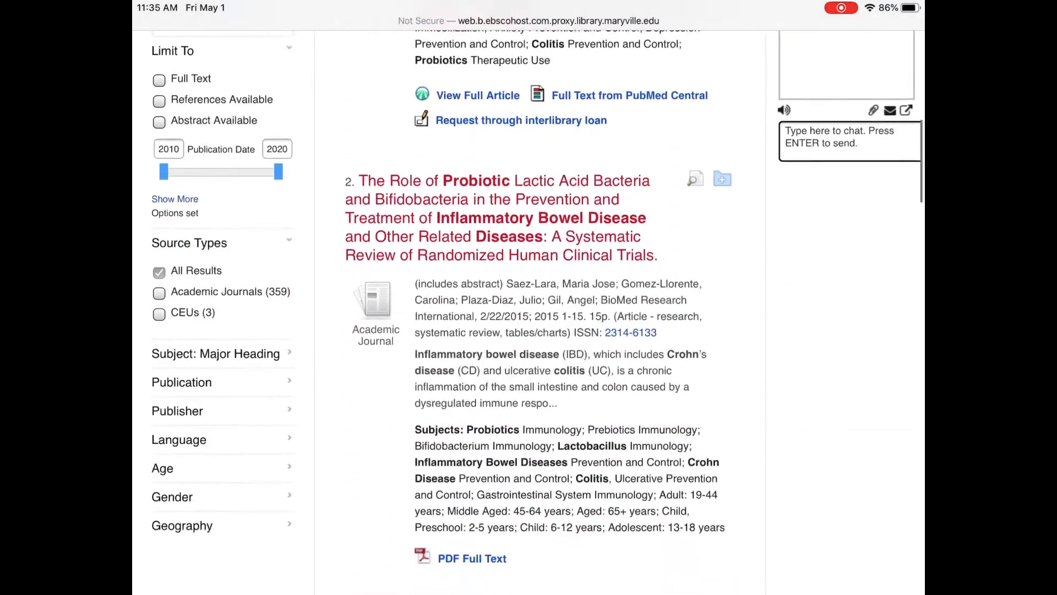
scroll("down", 3)
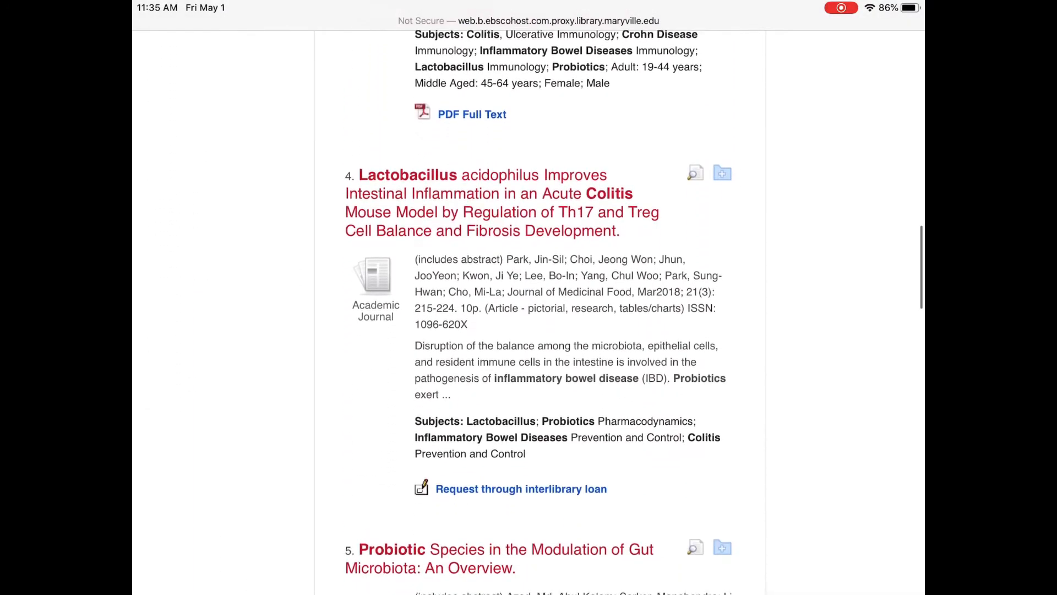
scroll("down", 3)
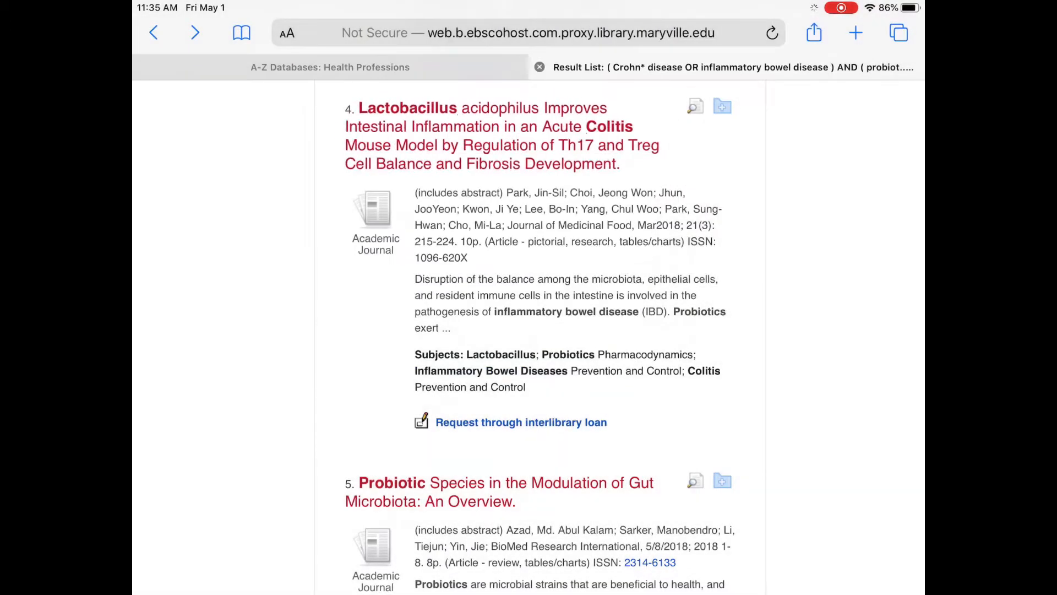
left_click(695, 106)
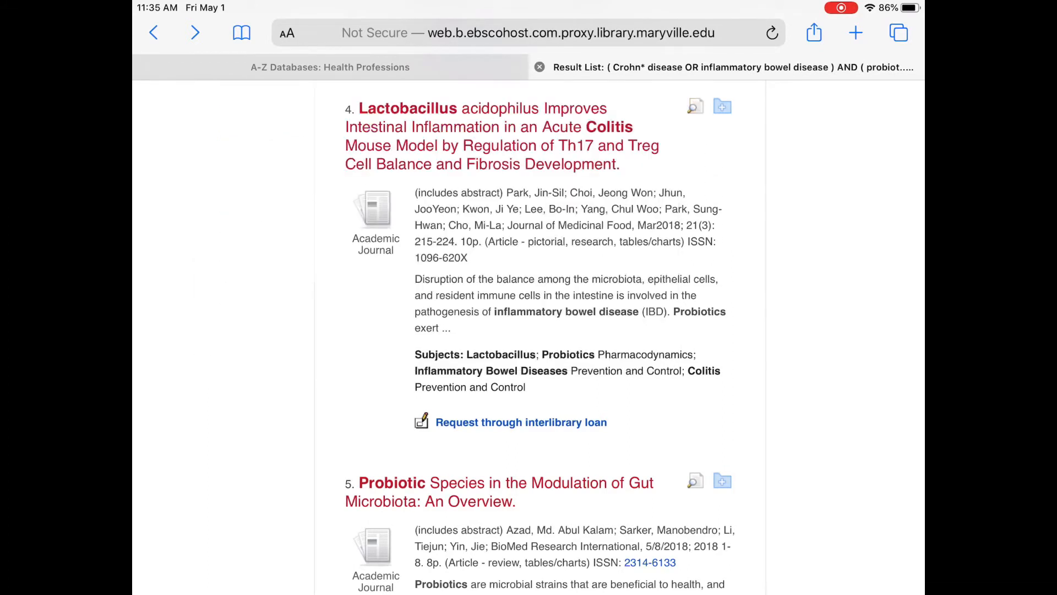
Open result 4, the Lactobacillus acidophilus colitis mouse study, and review its subjects and abstract
left_click(475, 136)
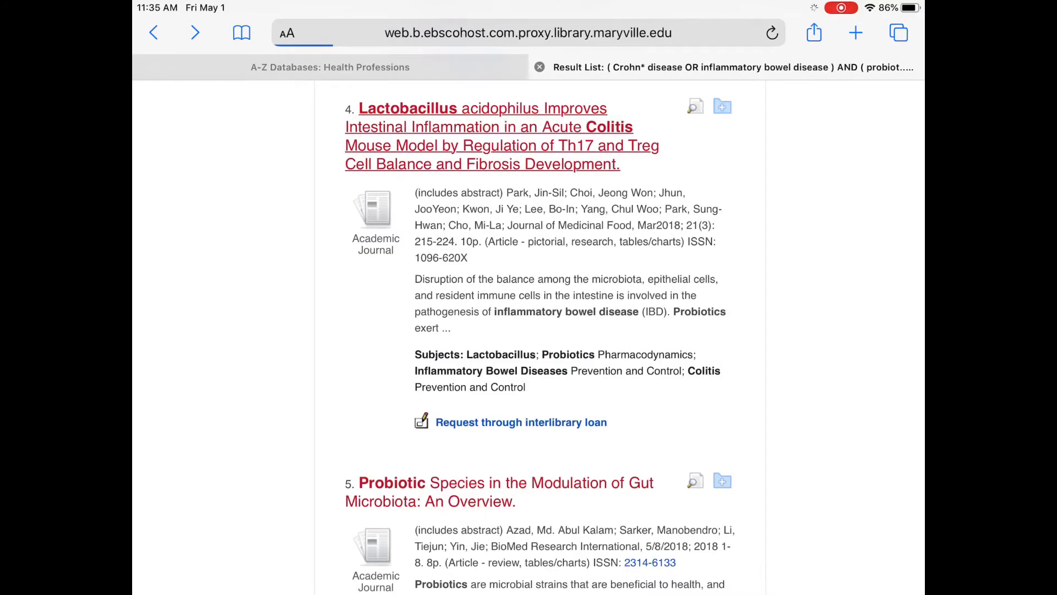
left_click(477, 108)
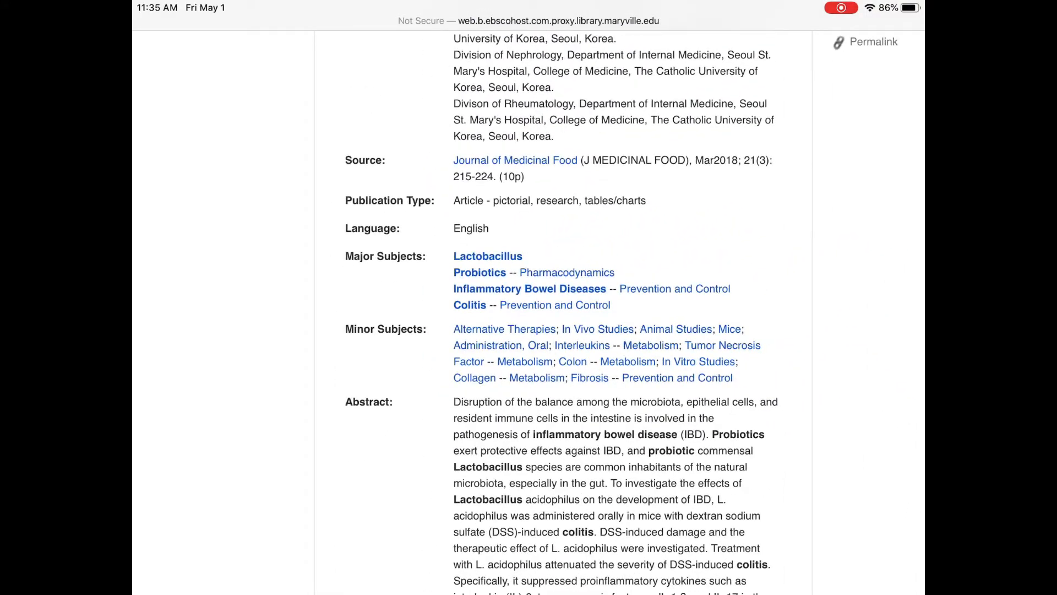
scroll("up", 3)
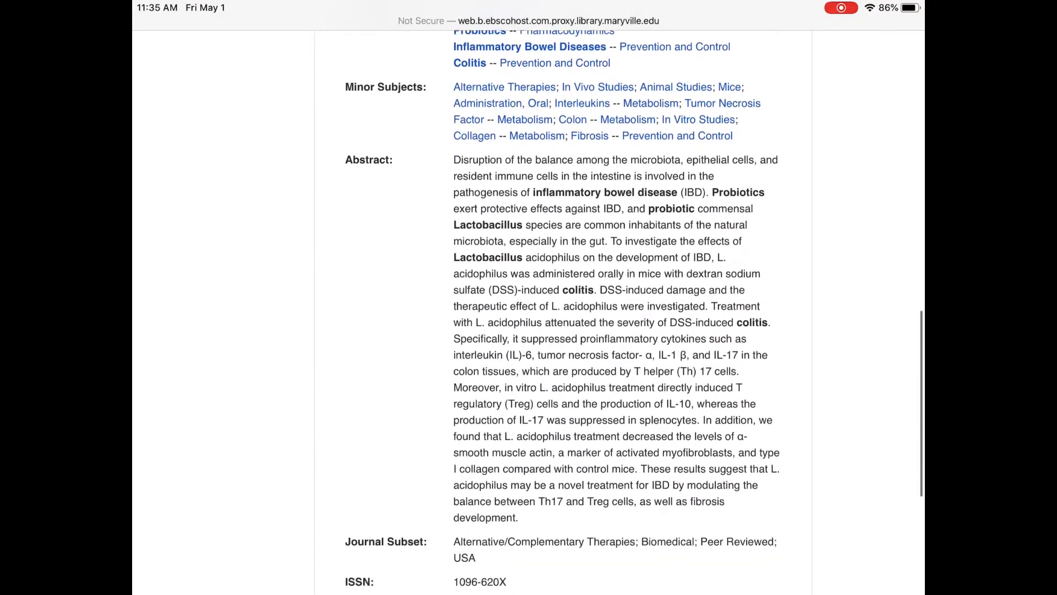
scroll("down", 3)
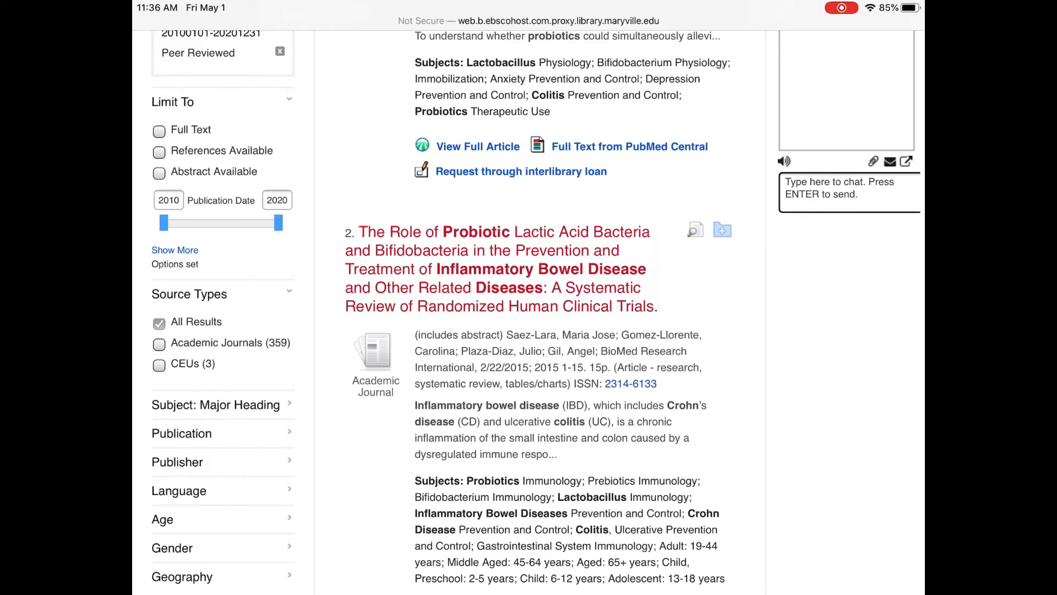
Return to a blank Advanced Search form with empty search lines
scroll("down", 3)
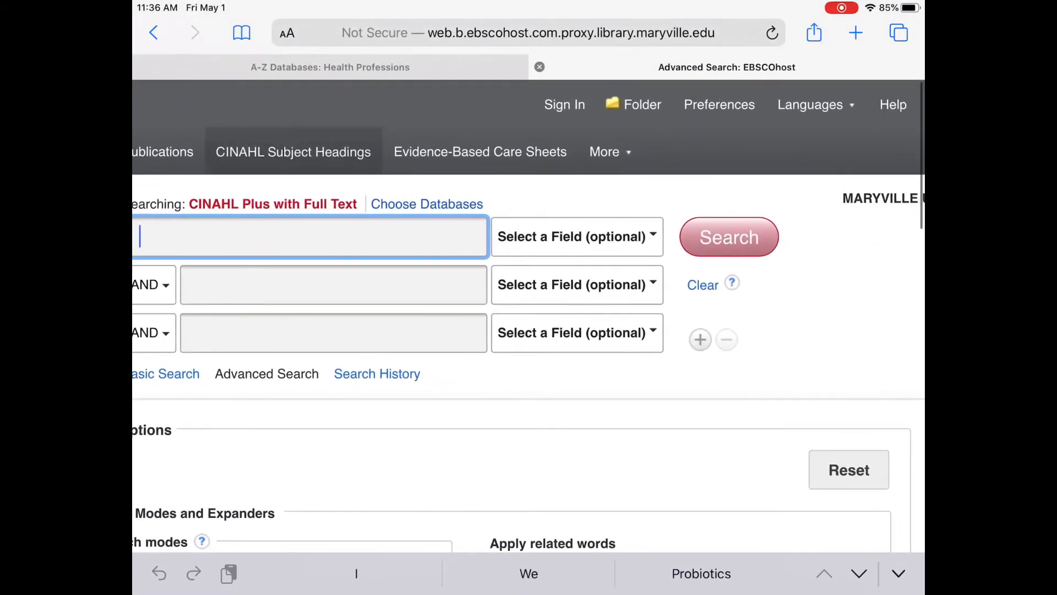
Browse CINAHL Subject Headings for 'Crohns disease' to list matching headings
left_click(293, 152)
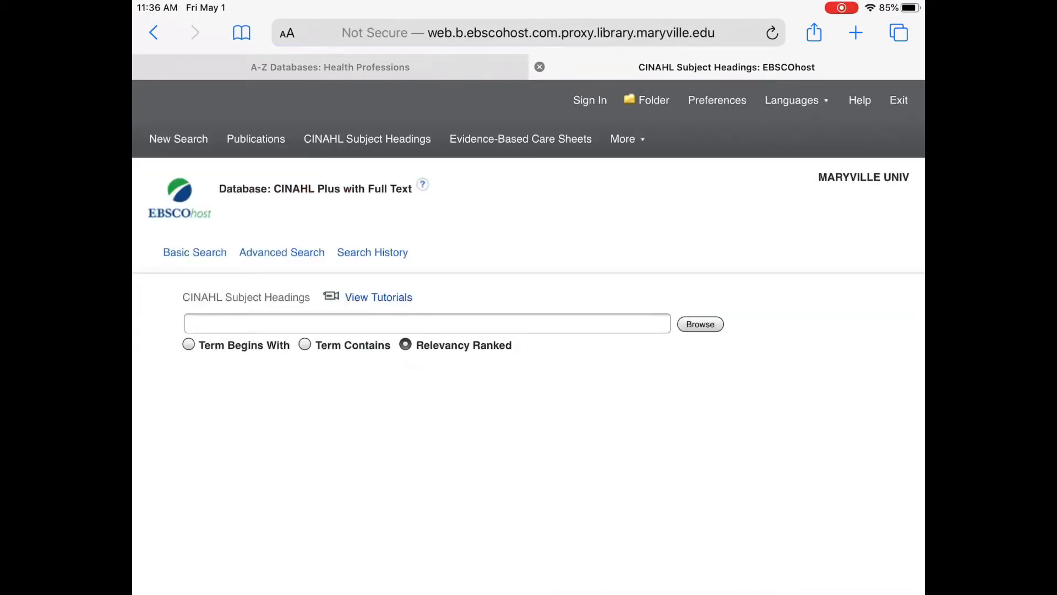
left_click(425, 324)
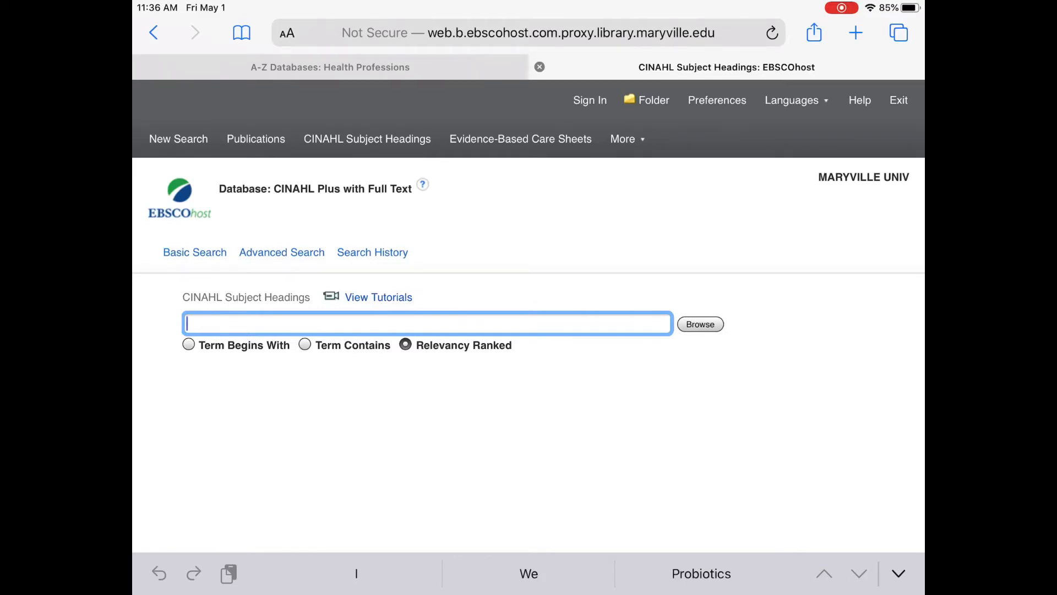
type("c")
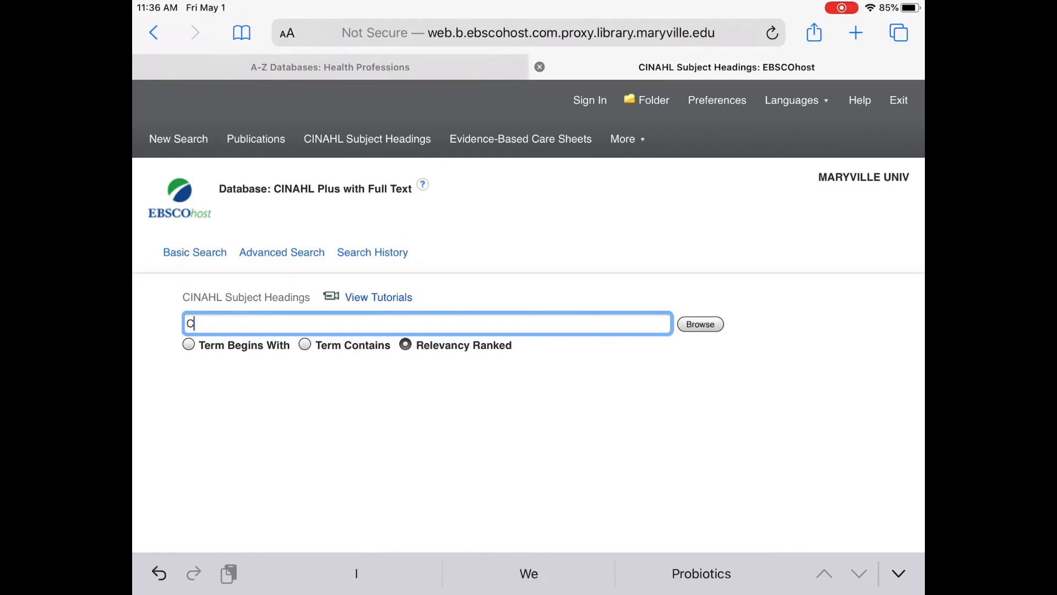
type("rohns disease")
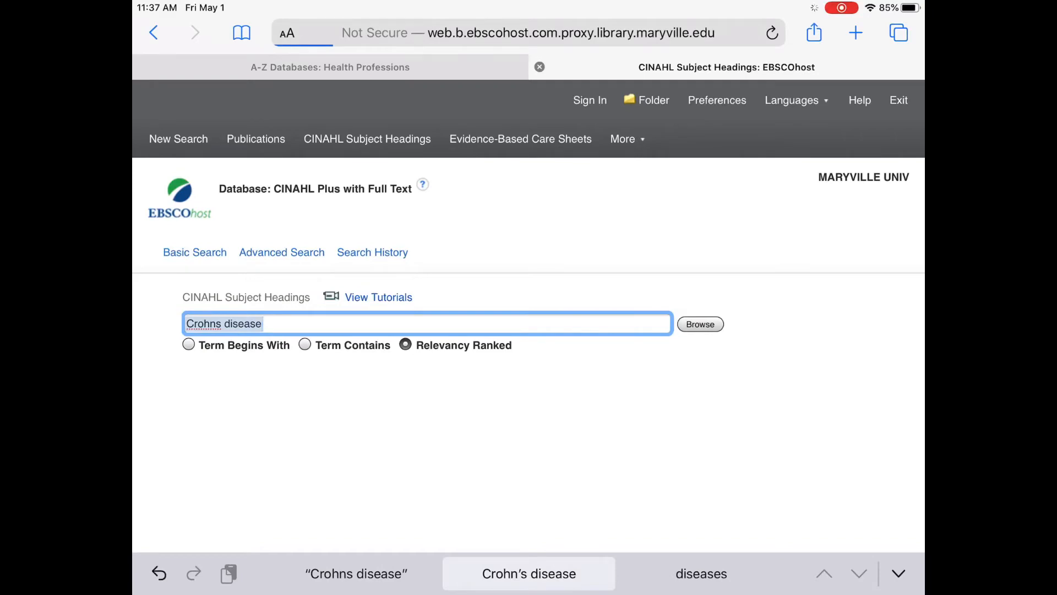
left_click(699, 323)
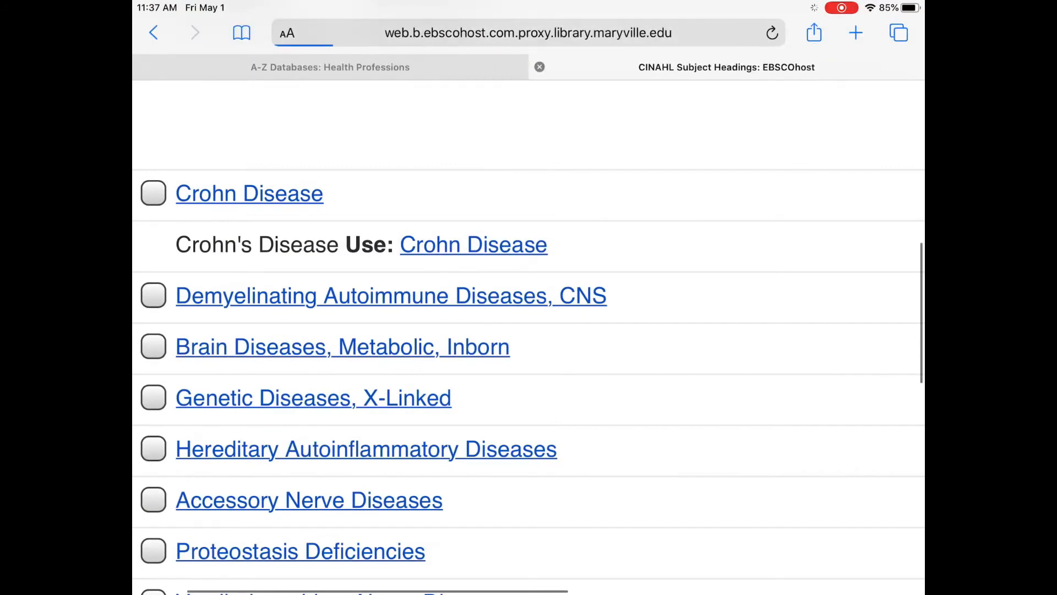
Open the Crohn Disease heading tree and explode Inflammatory Bowel Diseases
left_click(248, 193)
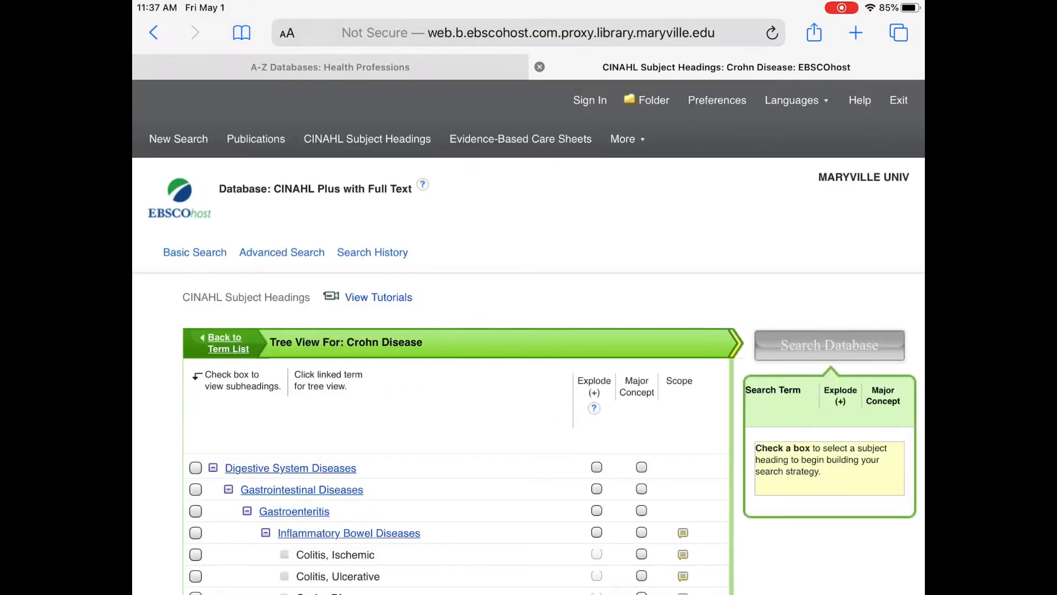
scroll("down", 3)
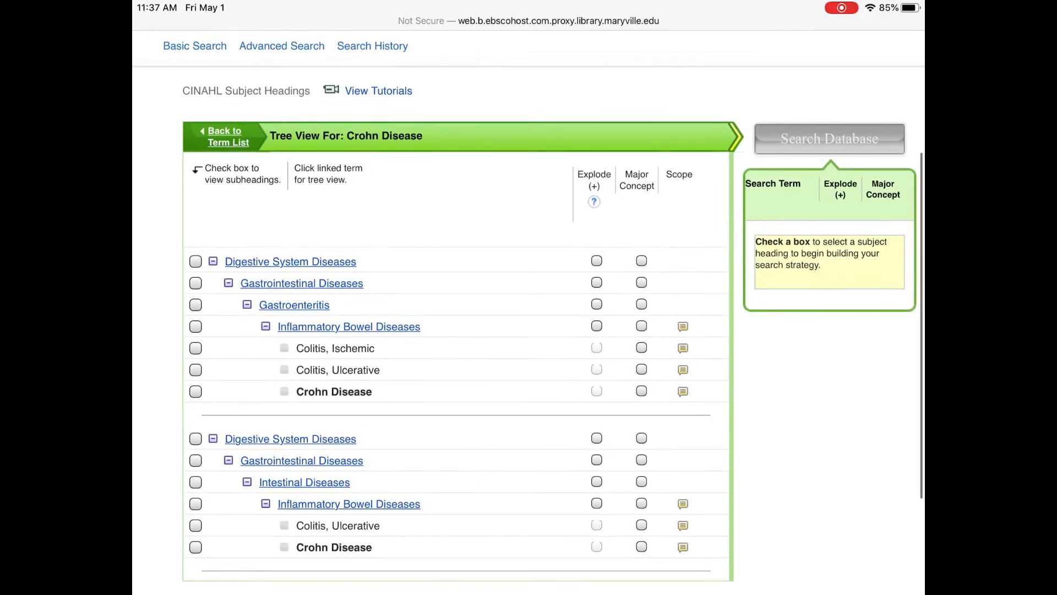
left_click(196, 326)
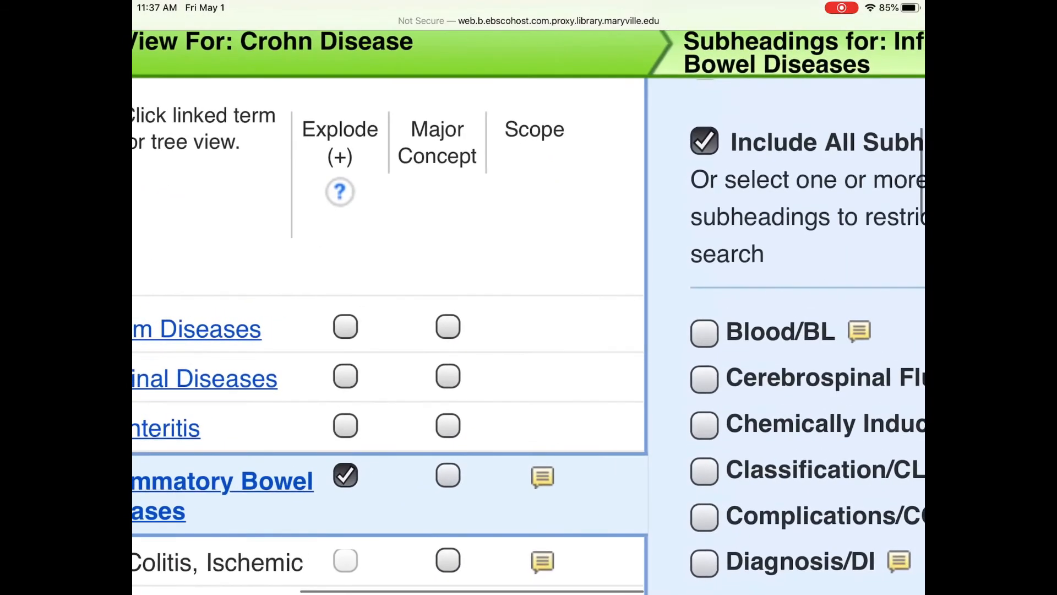
scroll("down", 3)
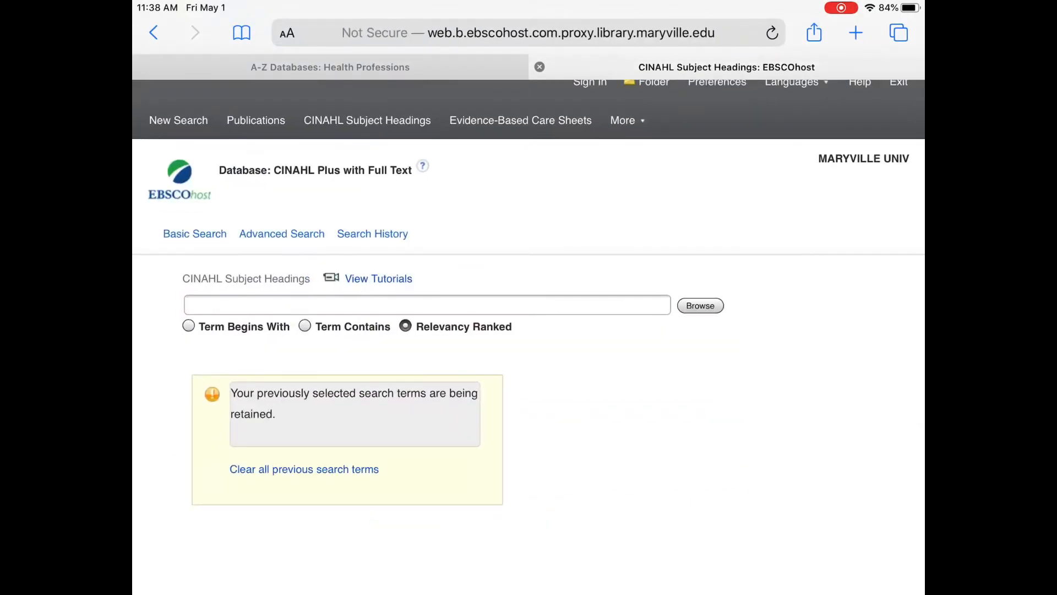
Add the Probiotics subject heading and search it ANDed with Inflammatory Bowel Diseases
type("Probio")
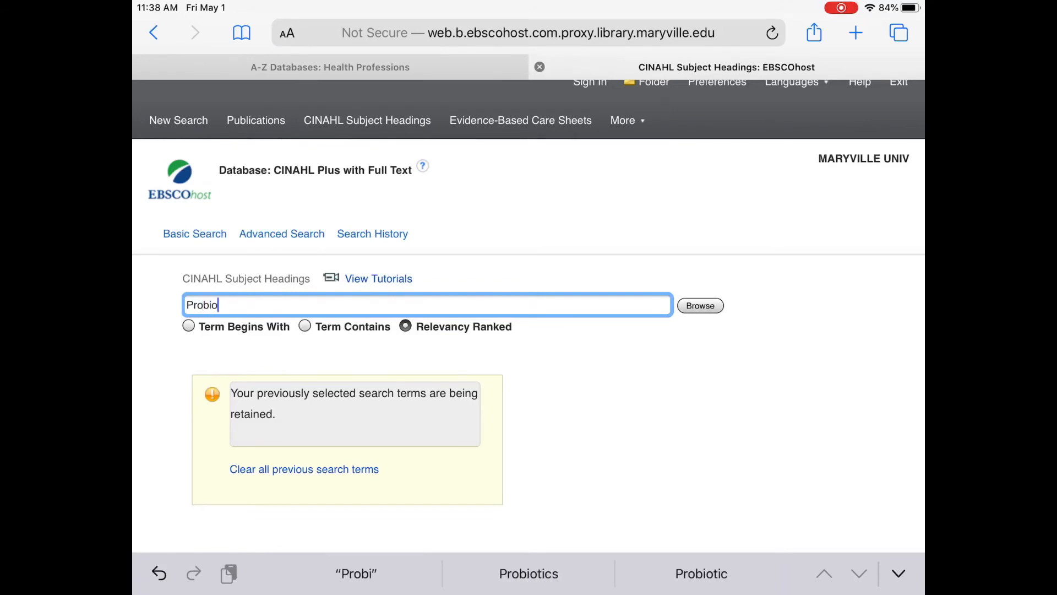
left_click(529, 573)
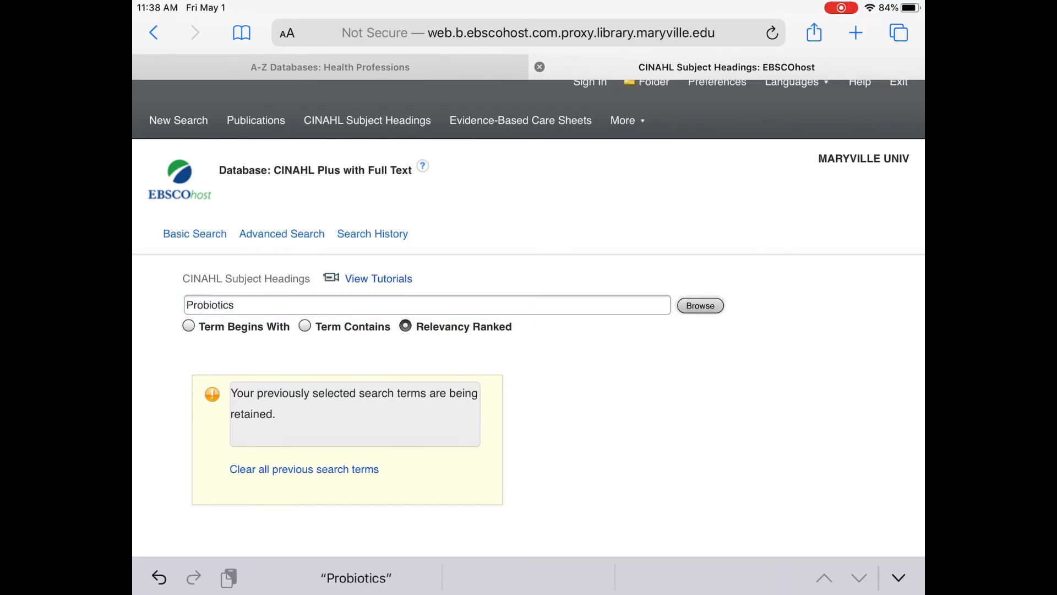
left_click(700, 305)
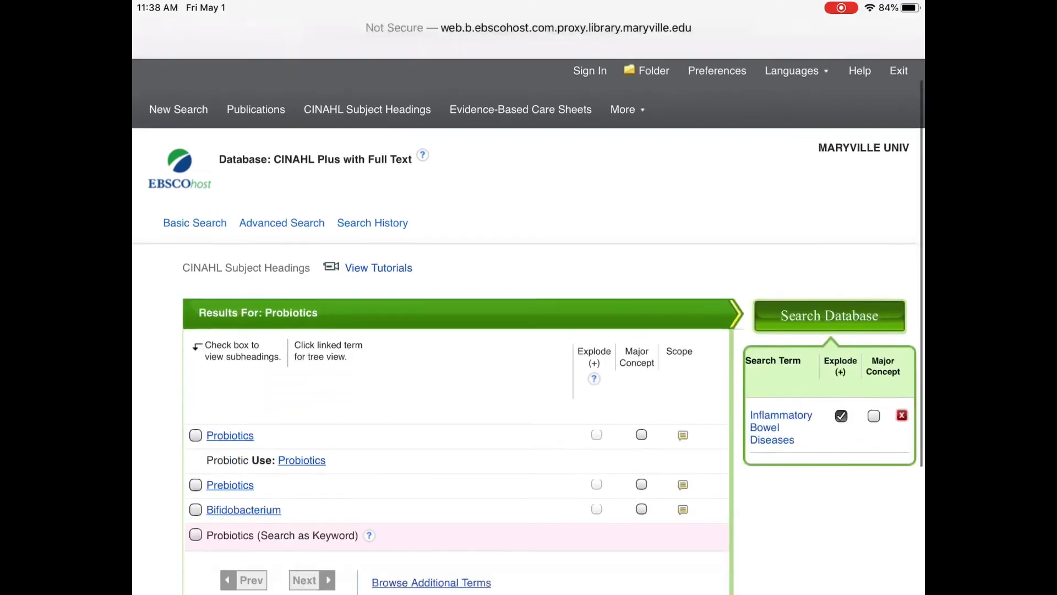
left_click(196, 435)
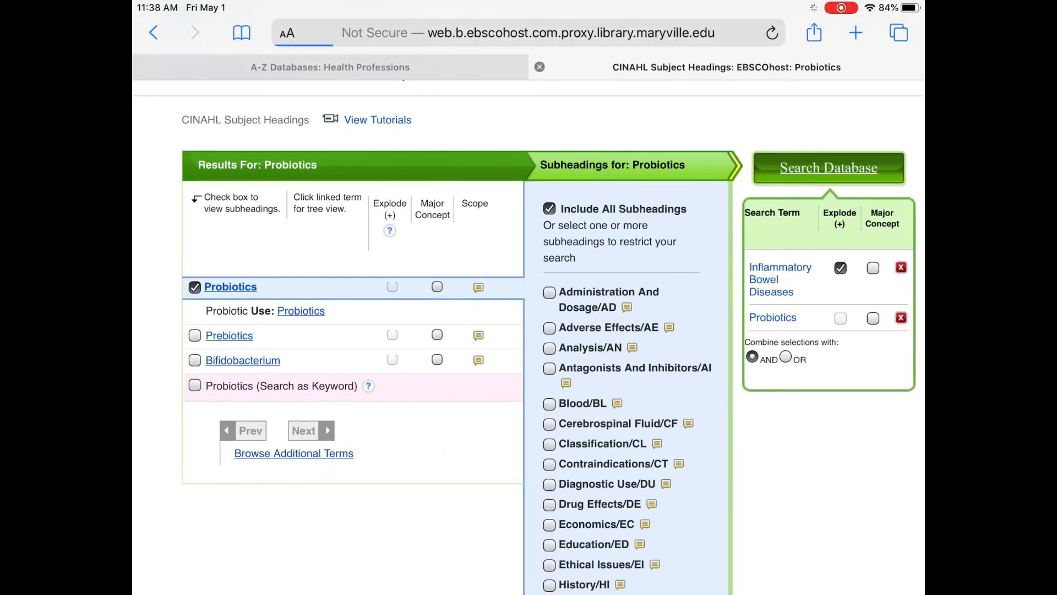
left_click(828, 167)
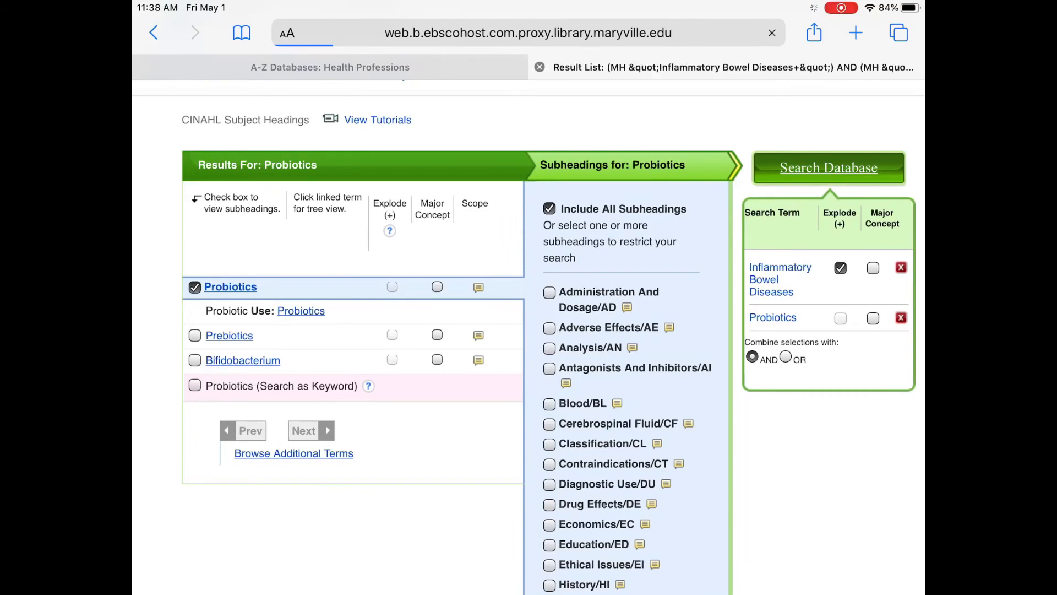
left_click(828, 167)
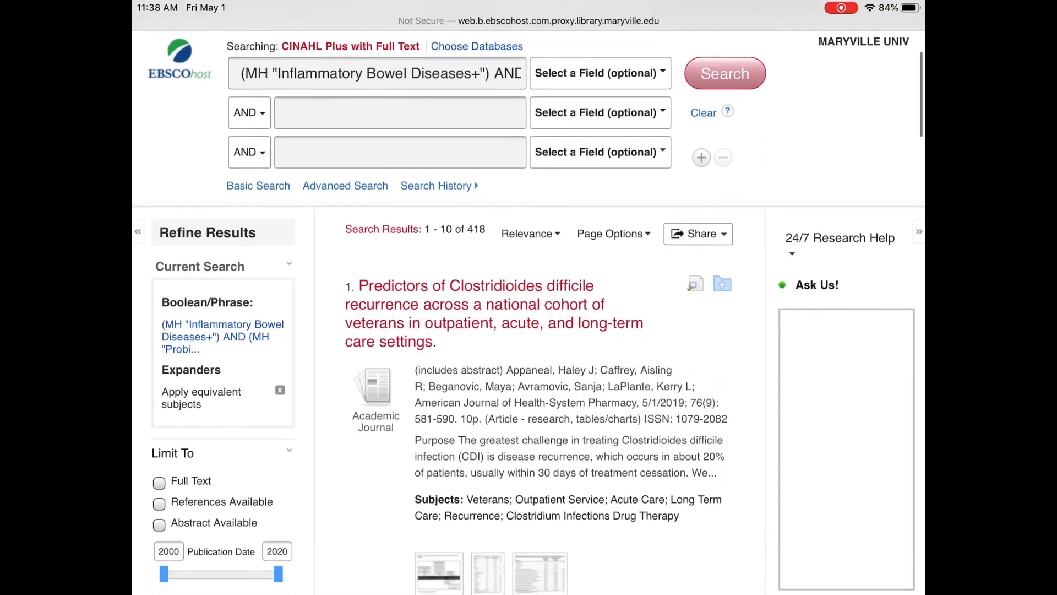
Limit results to publication years 2010 to 2020 and peer-reviewed articles
scroll("down", 3)
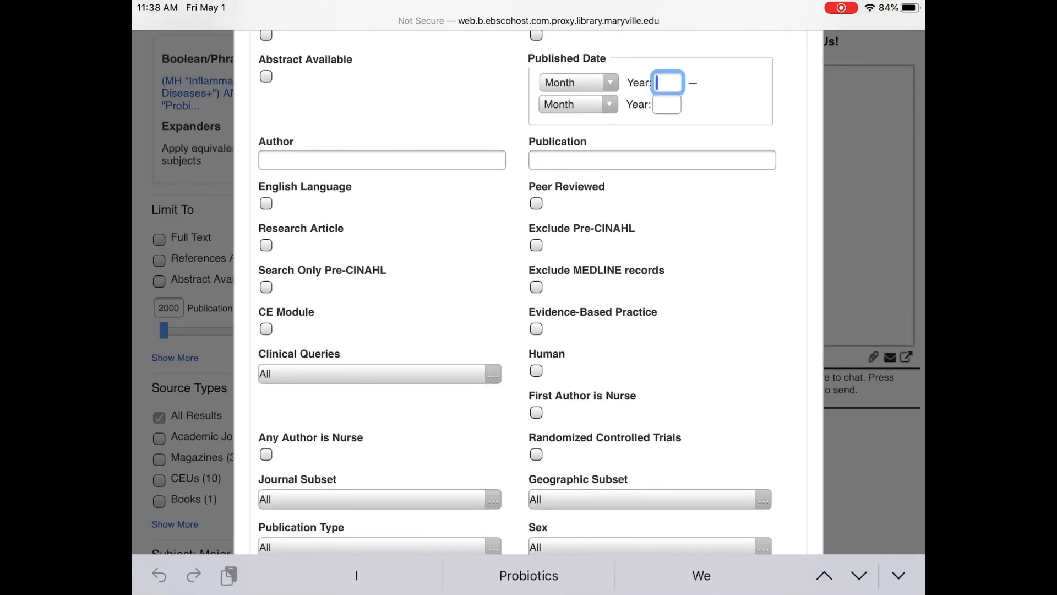
type("2010")
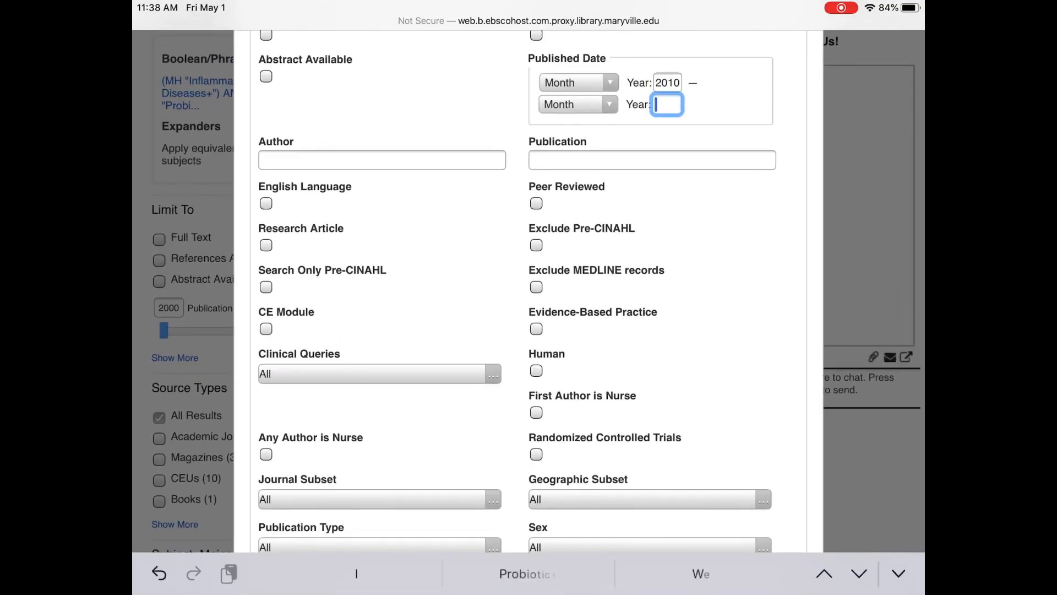
type("2020")
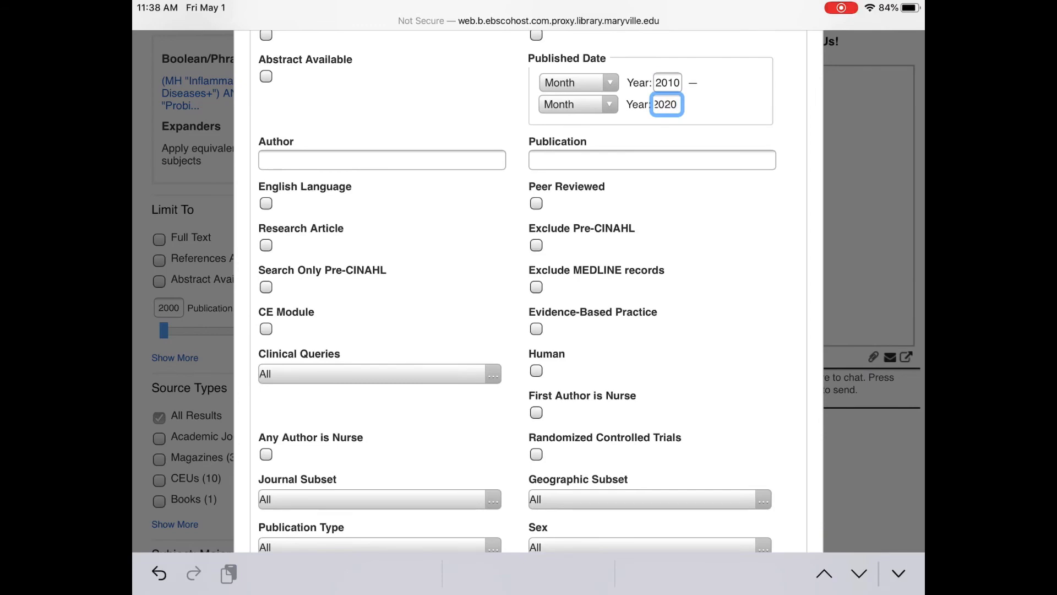
scroll("down", 3)
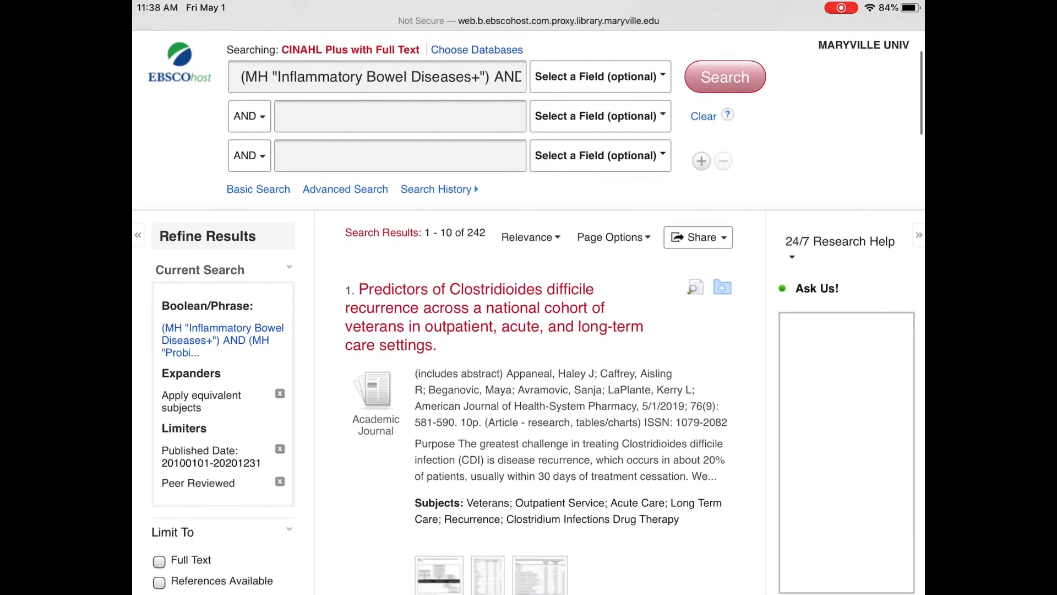
scroll("down", 3)
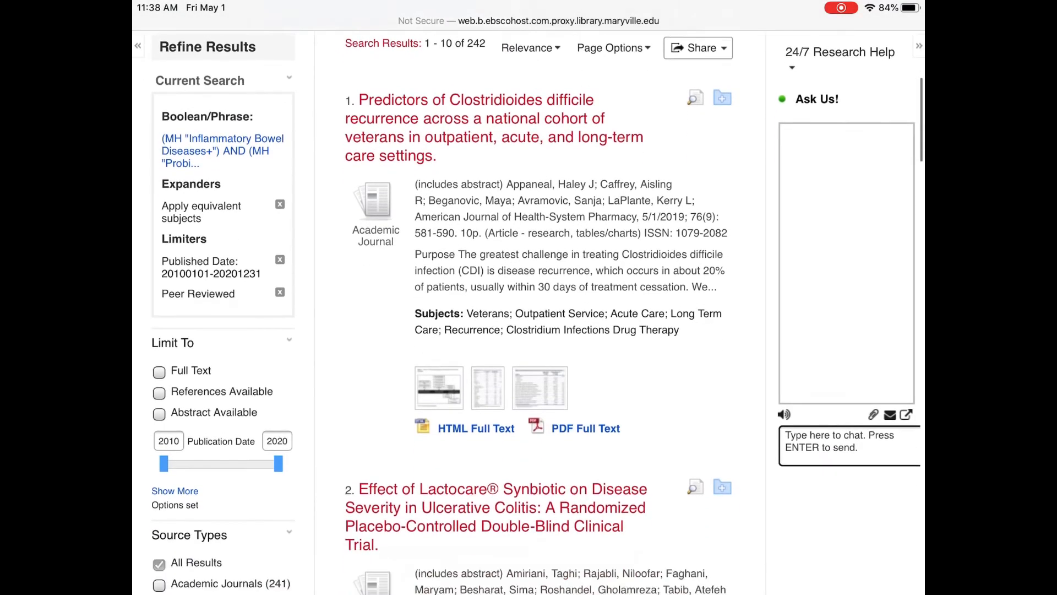
scroll("down", 3)
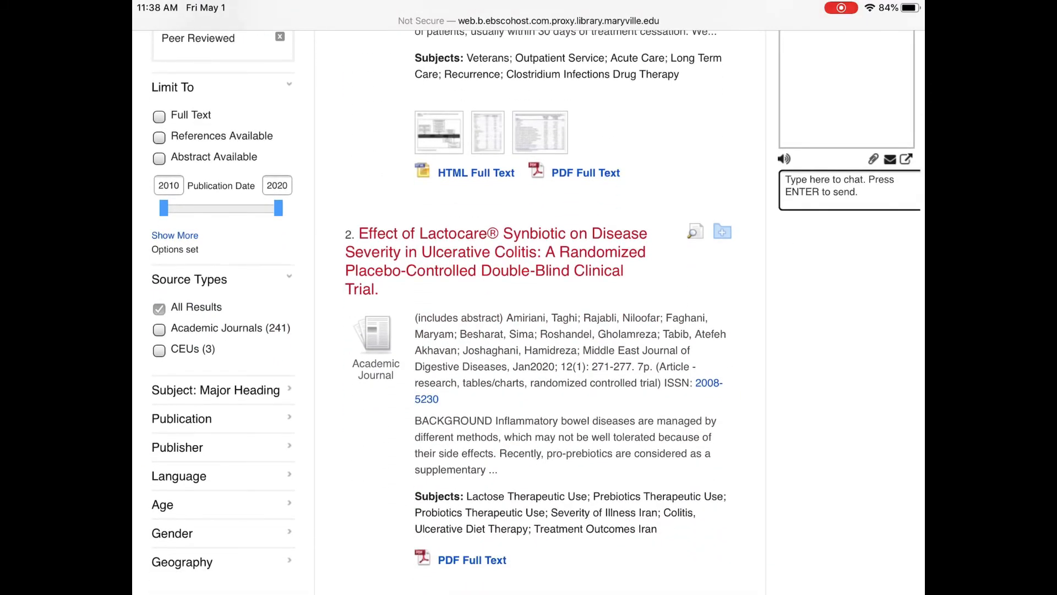
scroll("down", 3)
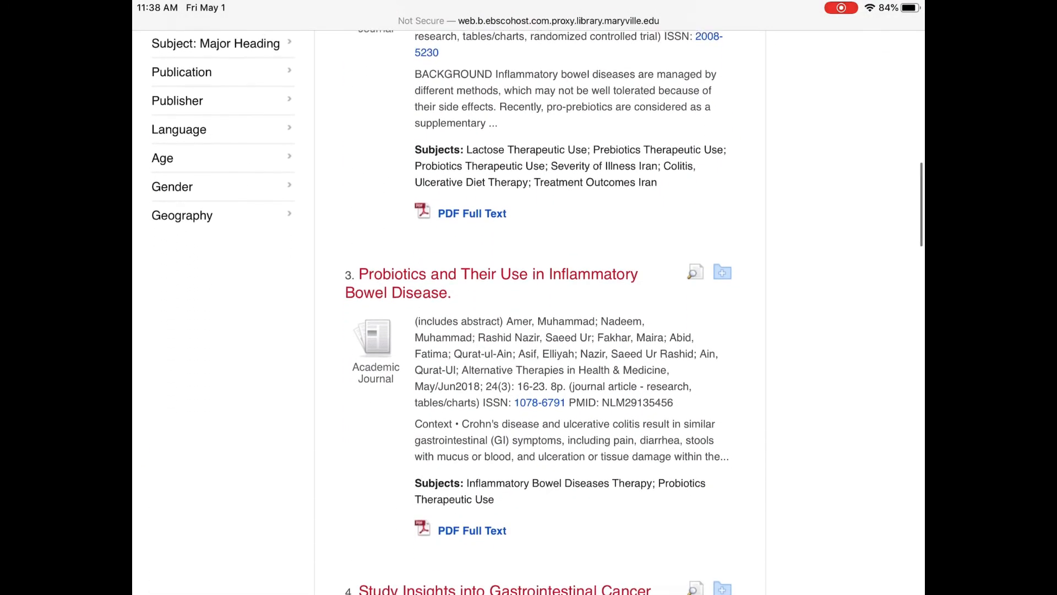